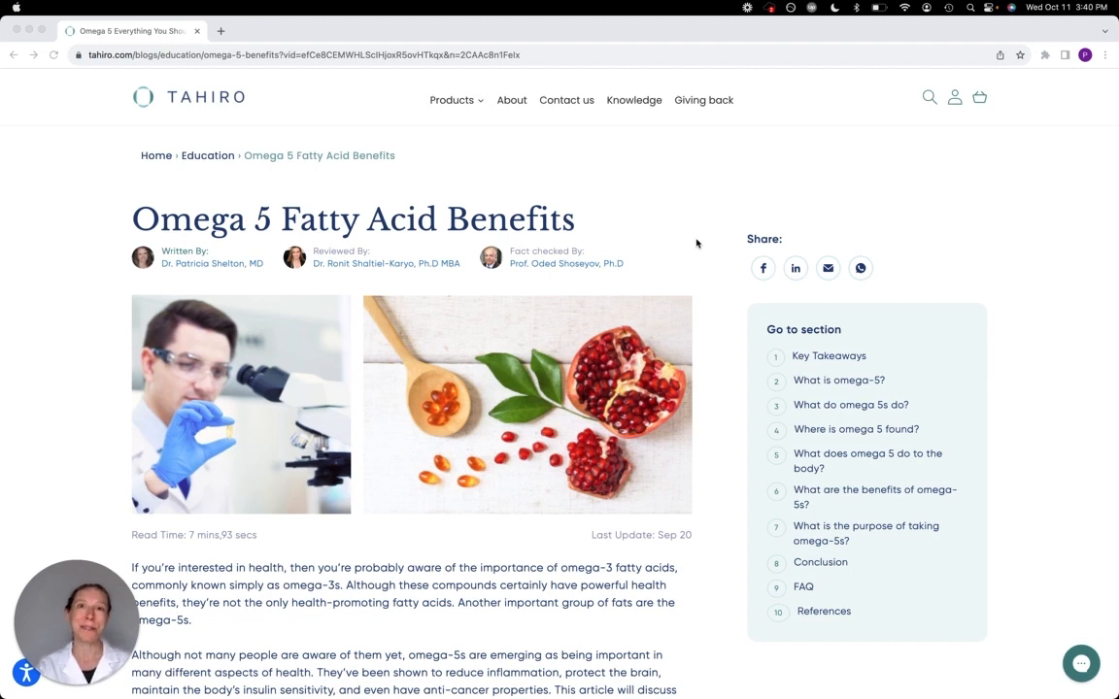
{"action": "mouse_move", "coordinate": [590, 185]}
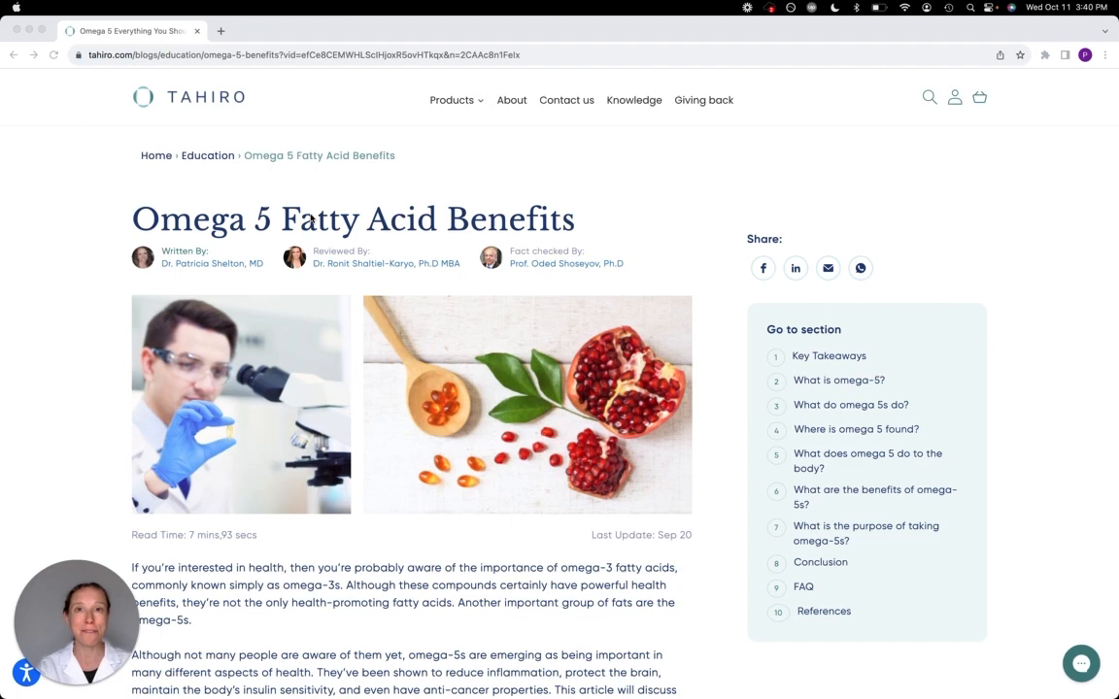
{"action": "mouse_move", "coordinate": [589, 181]}
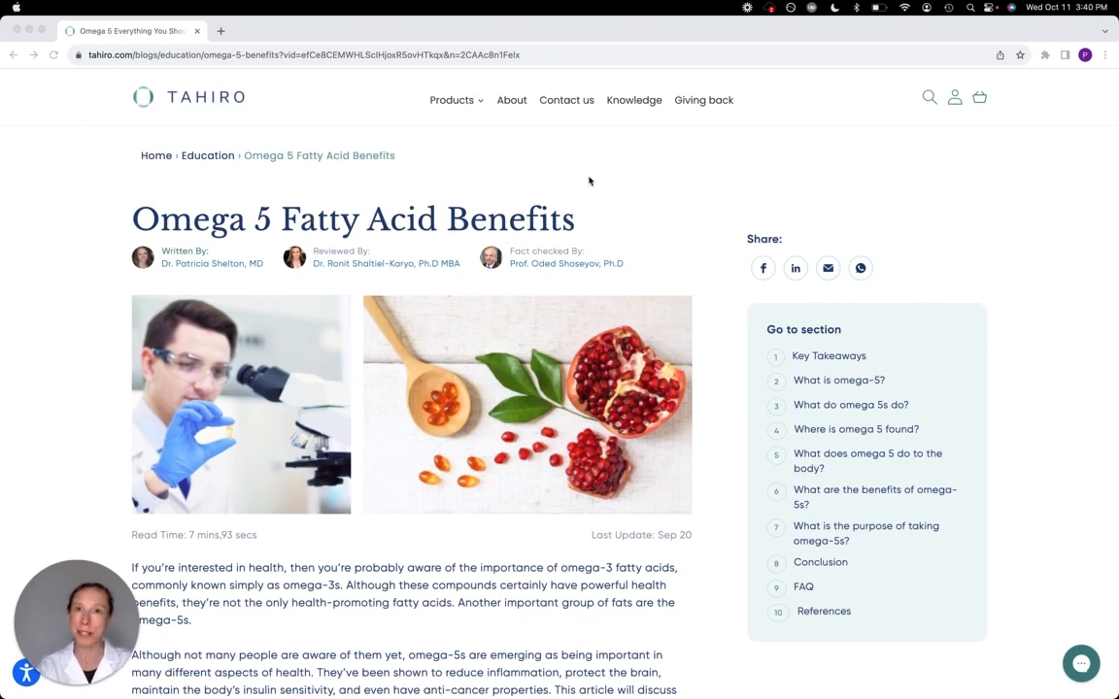
{"action": "scroll", "scroll_direction": "down", "scroll_amount": 3}
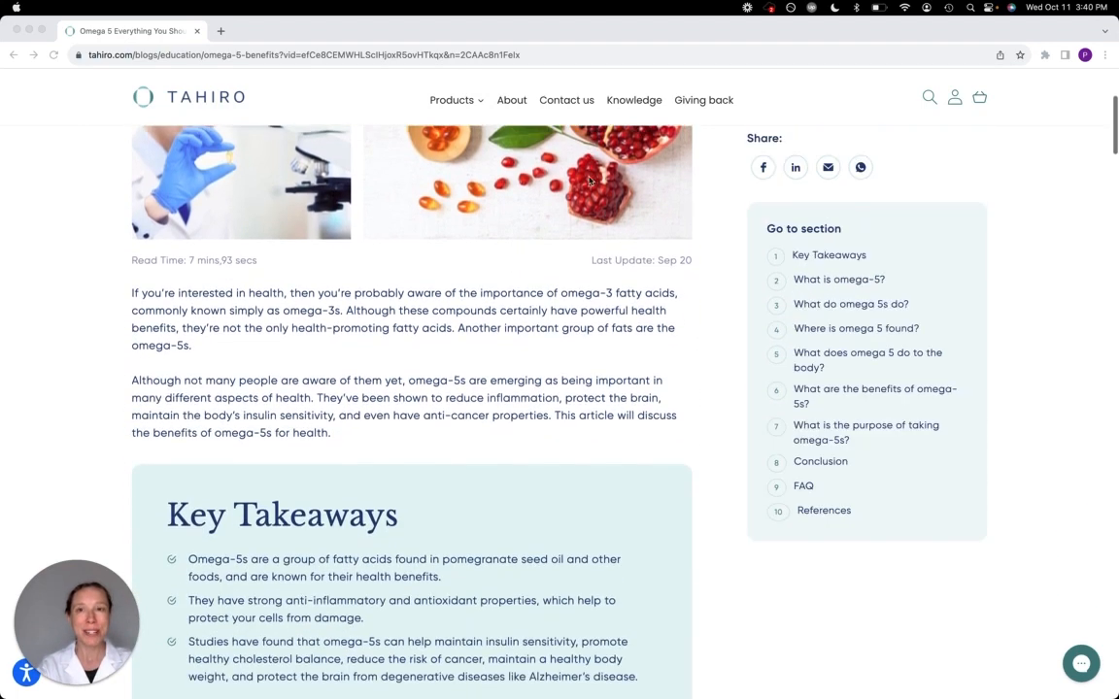
{"action": "scroll", "scroll_direction": "down", "scroll_amount": 3}
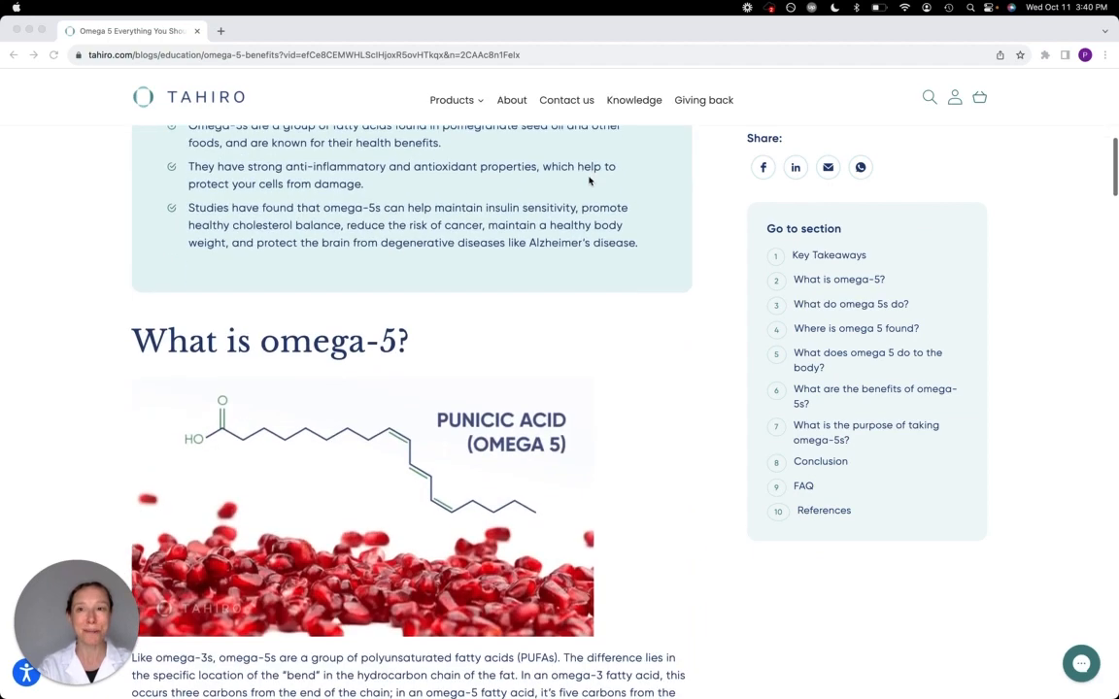
{"action": "scroll", "scroll_direction": "down", "scroll_amount": 3}
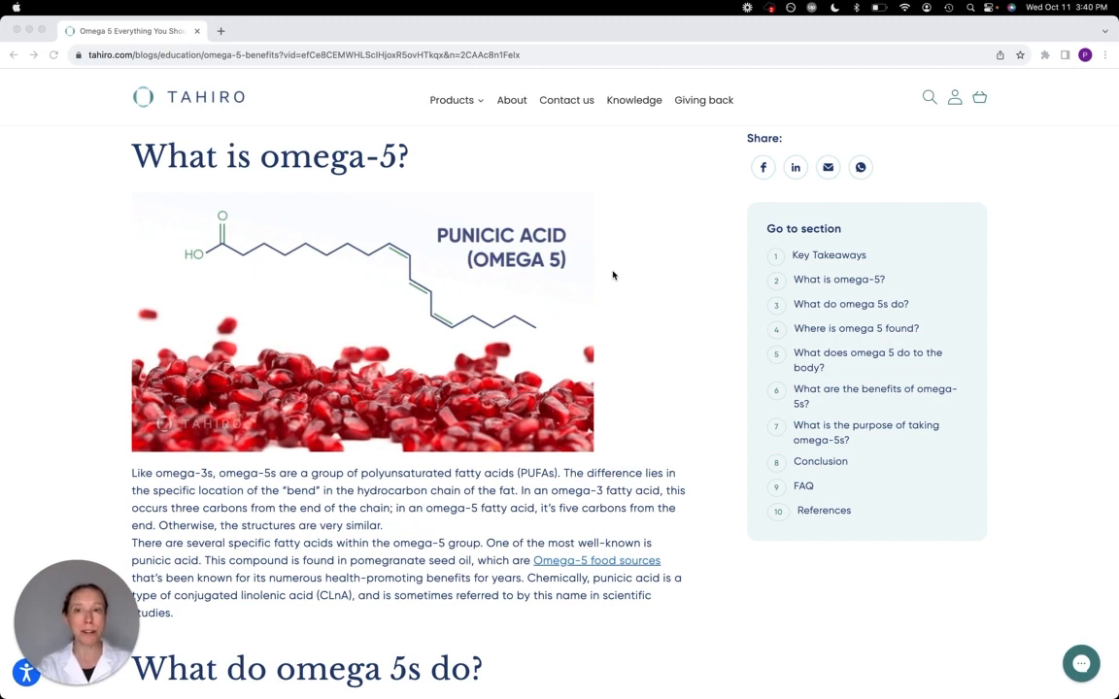
{"action": "mouse_move", "coordinate": [606, 268]}
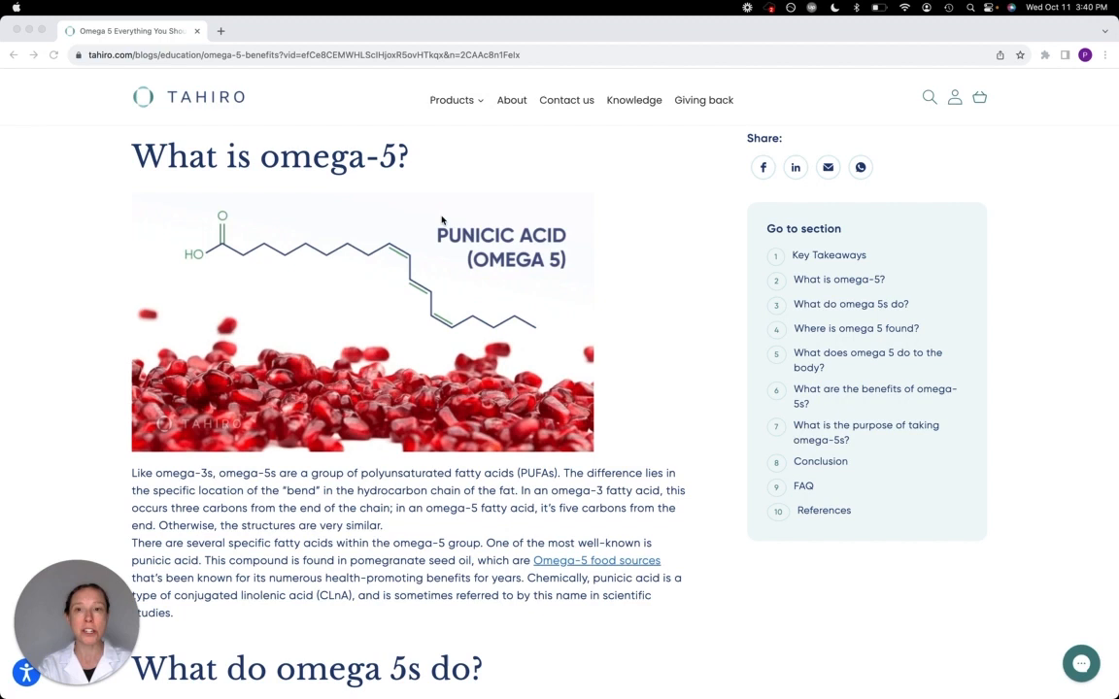
{"action": "mouse_move", "coordinate": [668, 227]}
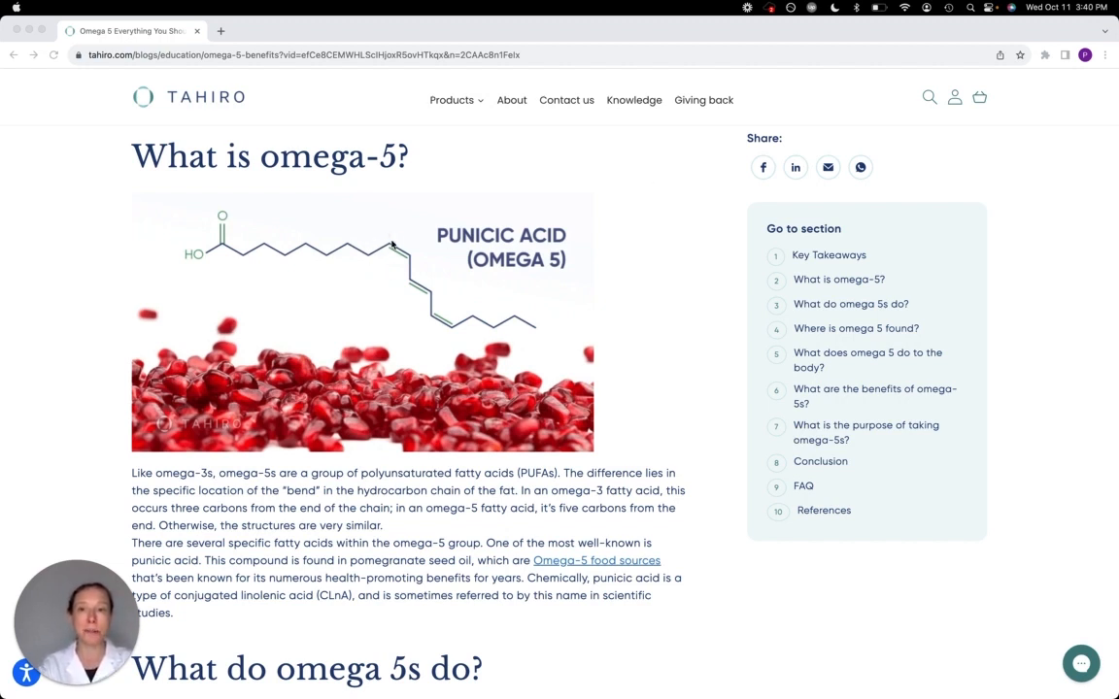
{"action": "mouse_move", "coordinate": [385, 262]}
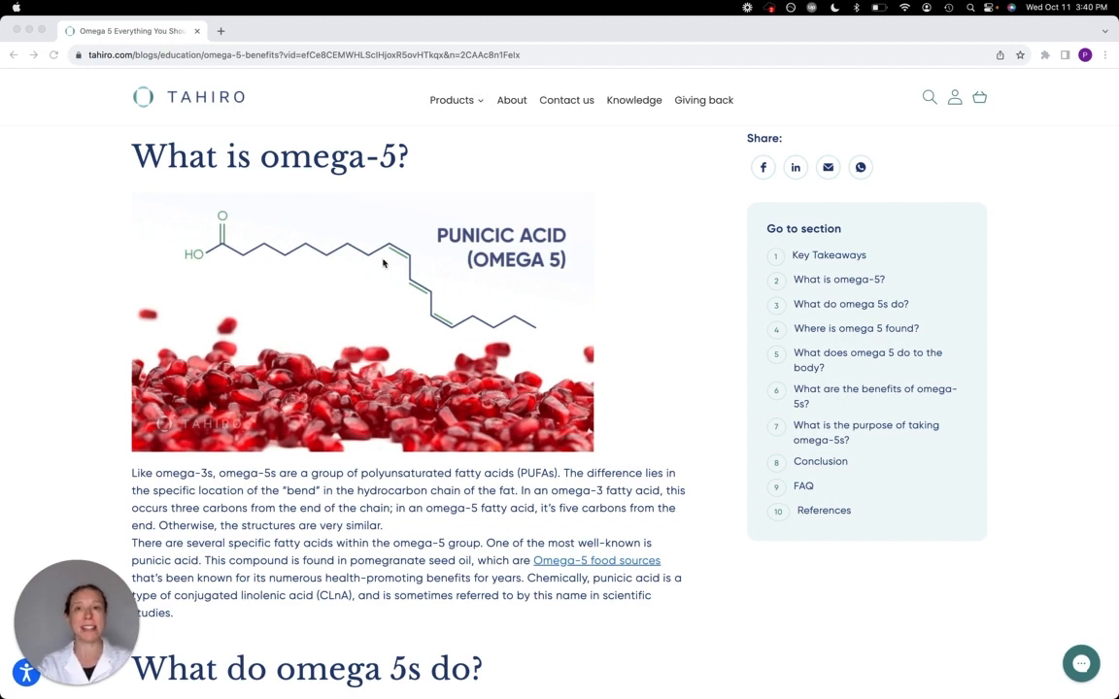
{"action": "mouse_move", "coordinate": [472, 315]}
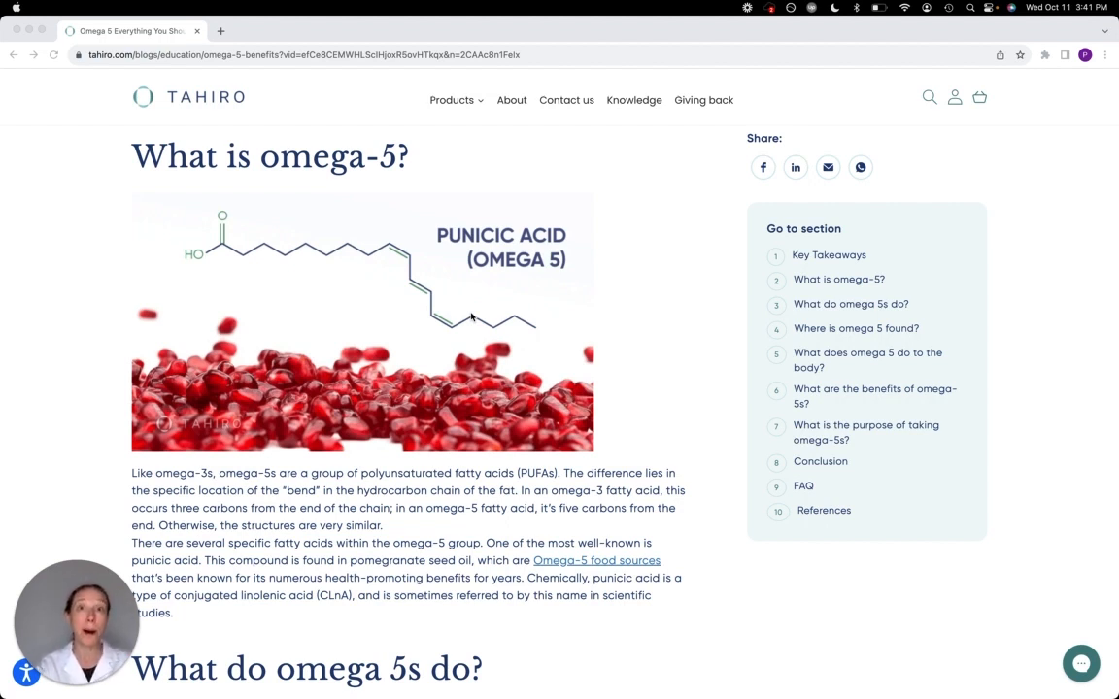
{"action": "mouse_move", "coordinate": [575, 279]}
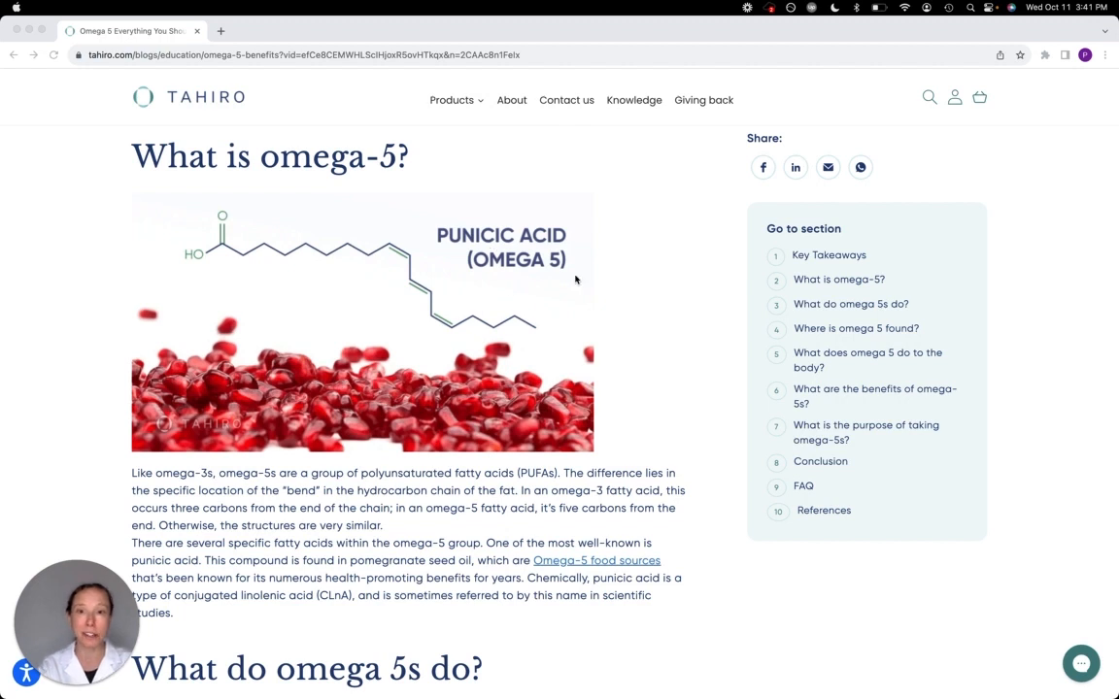
{"action": "mouse_move", "coordinate": [462, 345]}
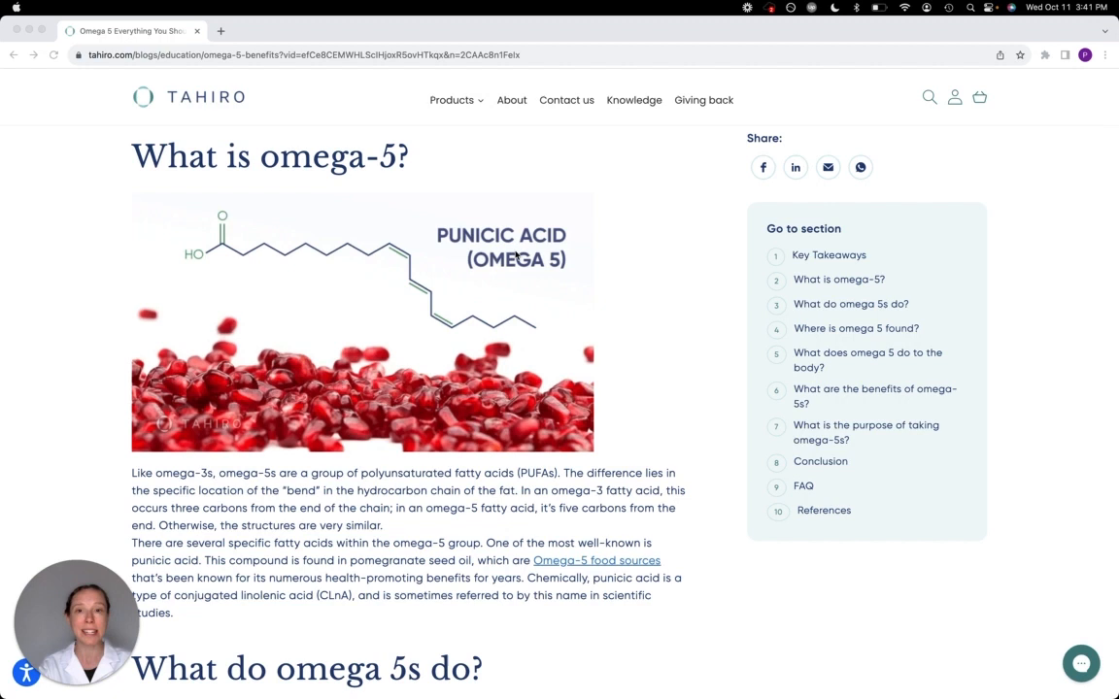
{"action": "mouse_move", "coordinate": [447, 315]}
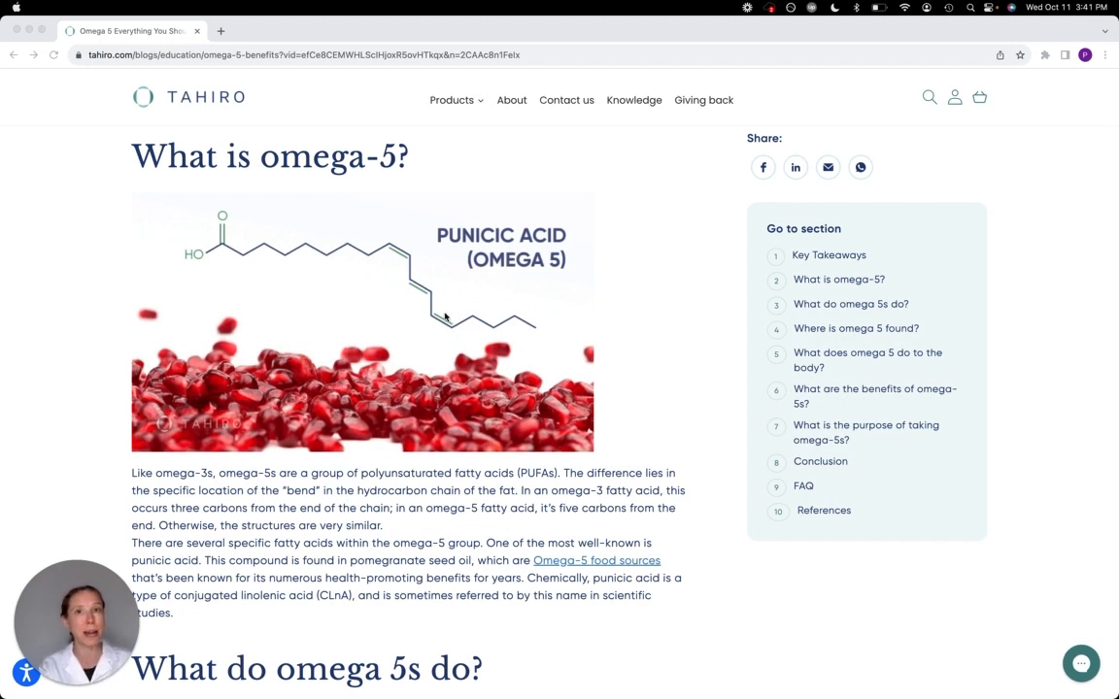
{"action": "mouse_move", "coordinate": [595, 291]}
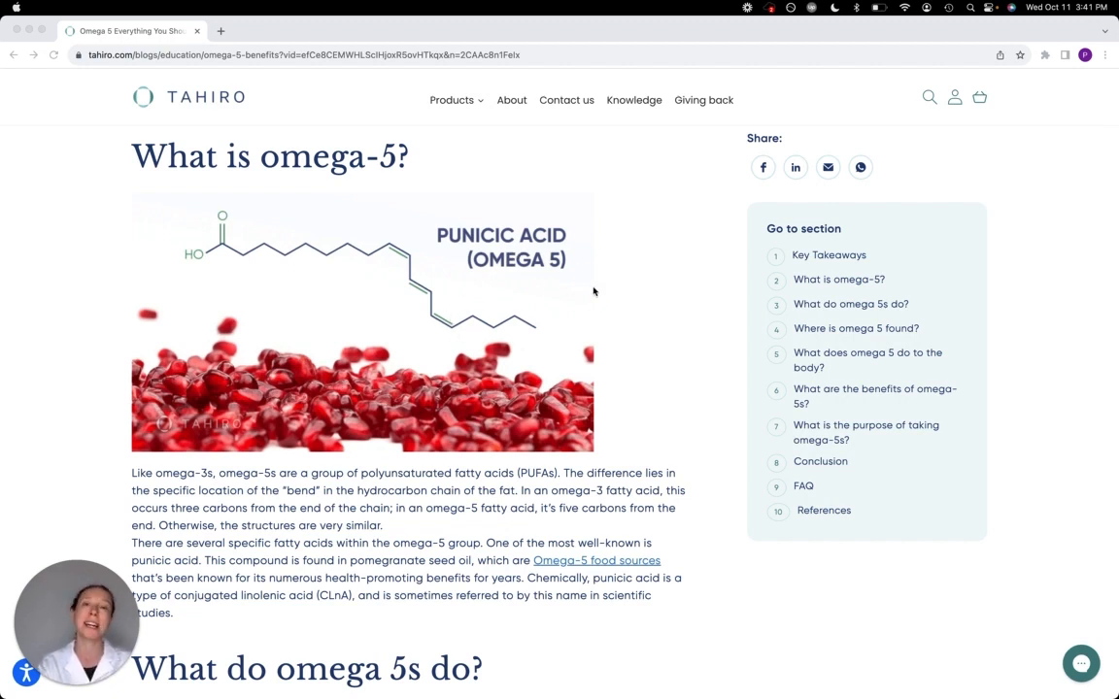
{"action": "mouse_move", "coordinate": [572, 261]}
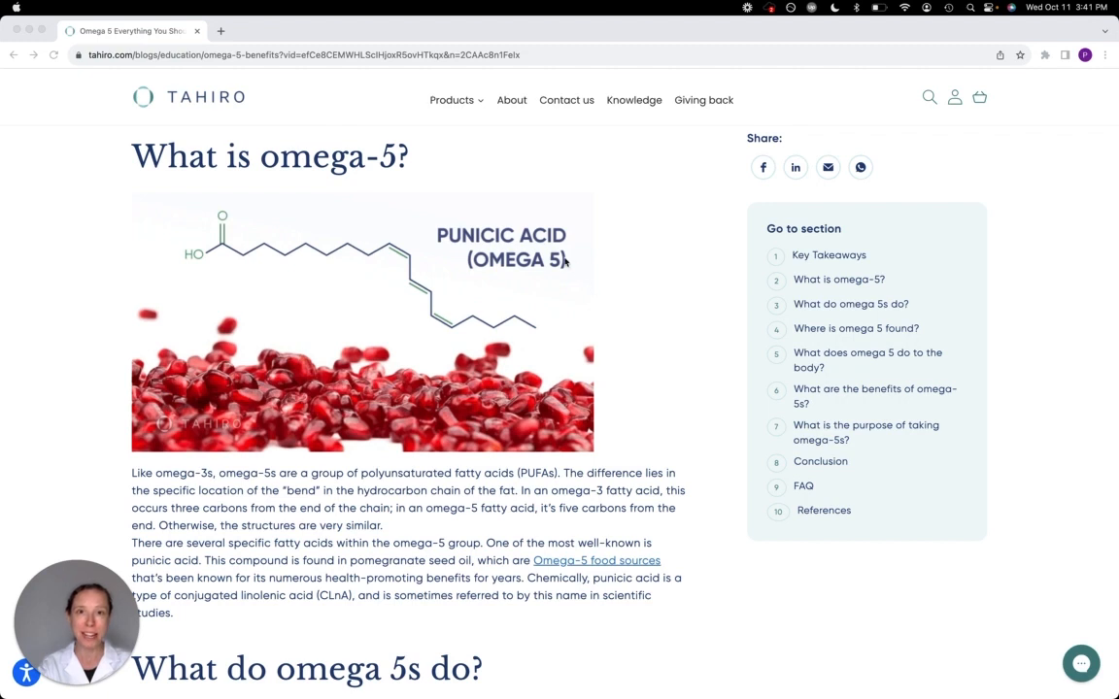
{"action": "mouse_move", "coordinate": [469, 268]}
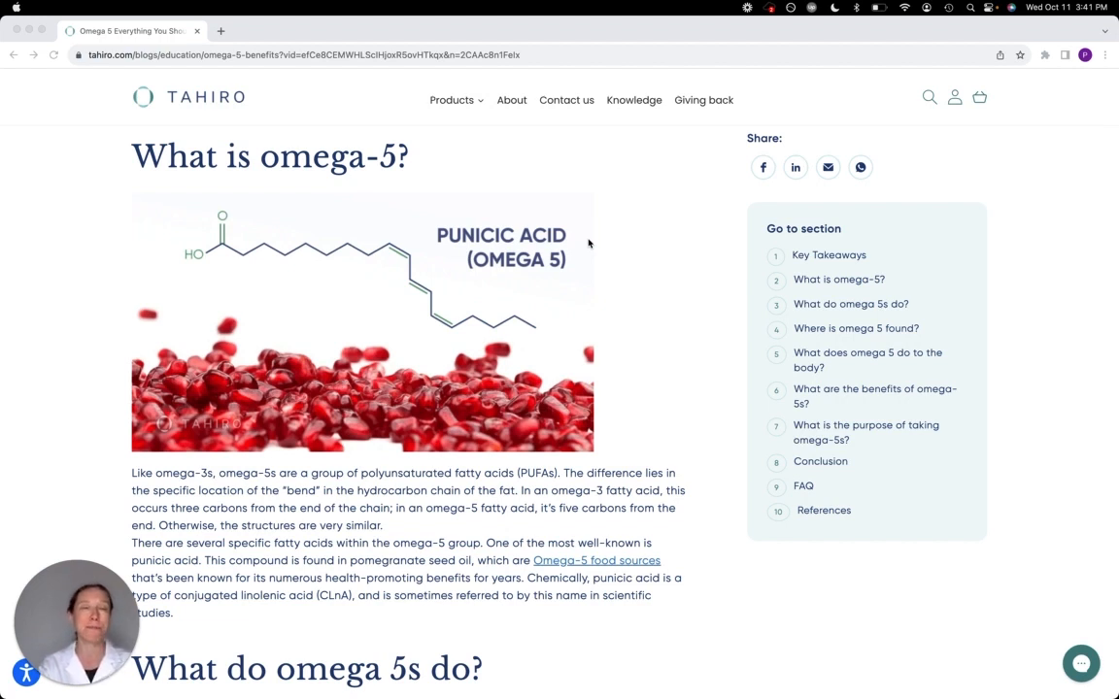
{"action": "mouse_move", "coordinate": [495, 364]}
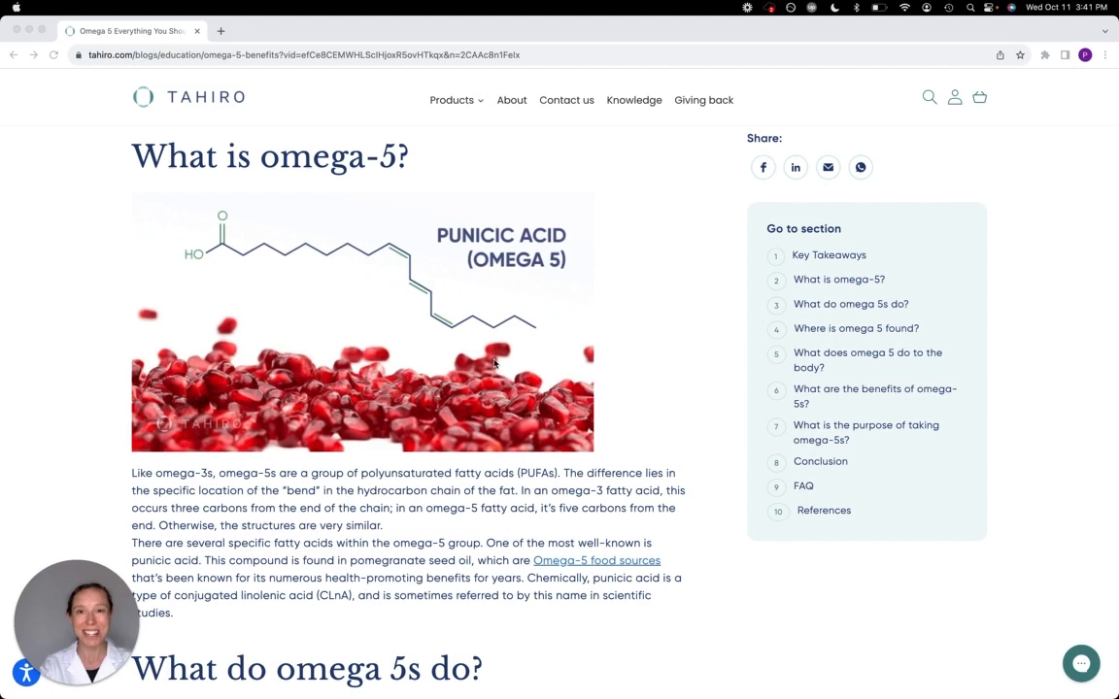
{"action": "scroll", "scroll_direction": "down", "scroll_amount": 3}
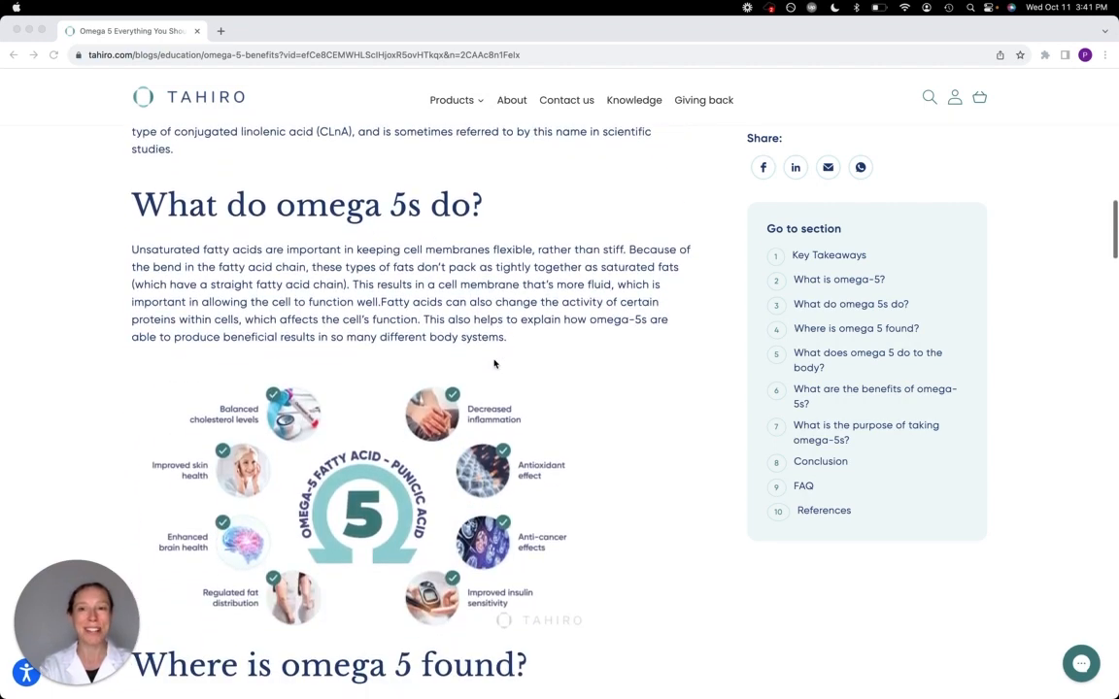
{"action": "scroll", "scroll_direction": "down", "scroll_amount": 3}
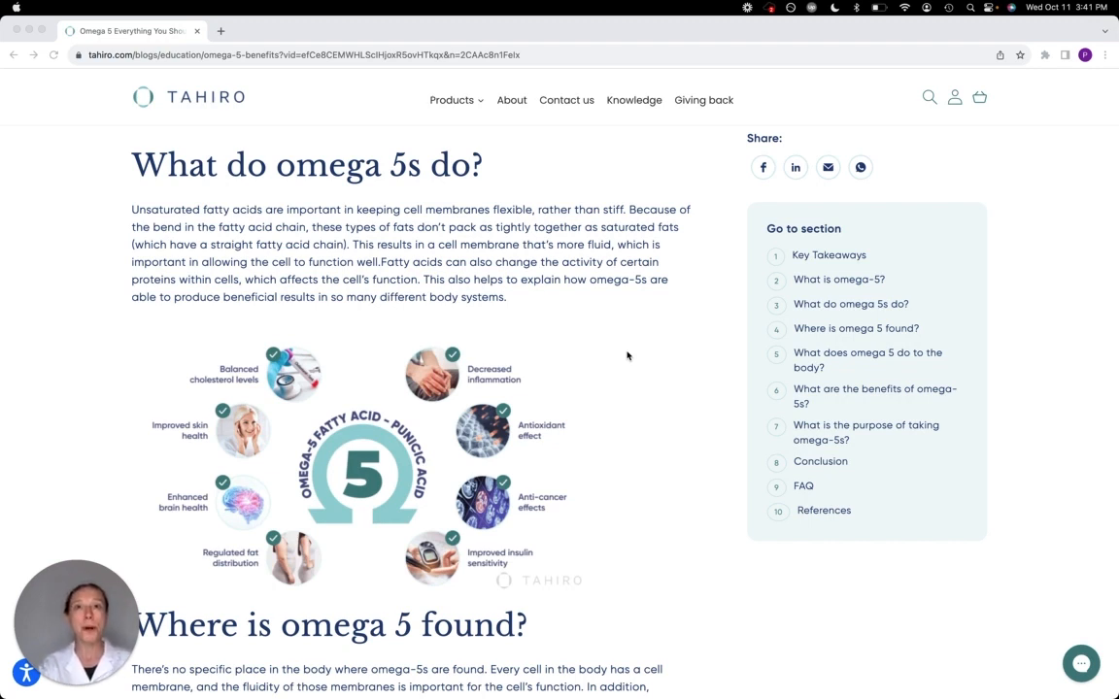
{"action": "mouse_move", "coordinate": [599, 311]}
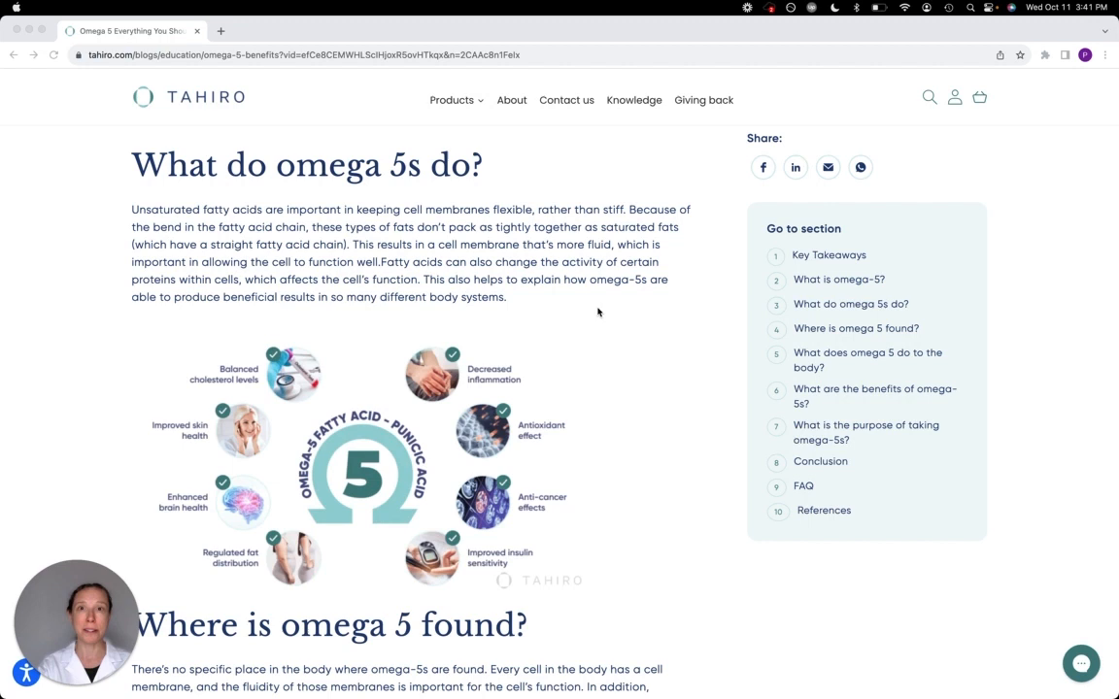
{"action": "mouse_move", "coordinate": [585, 288]}
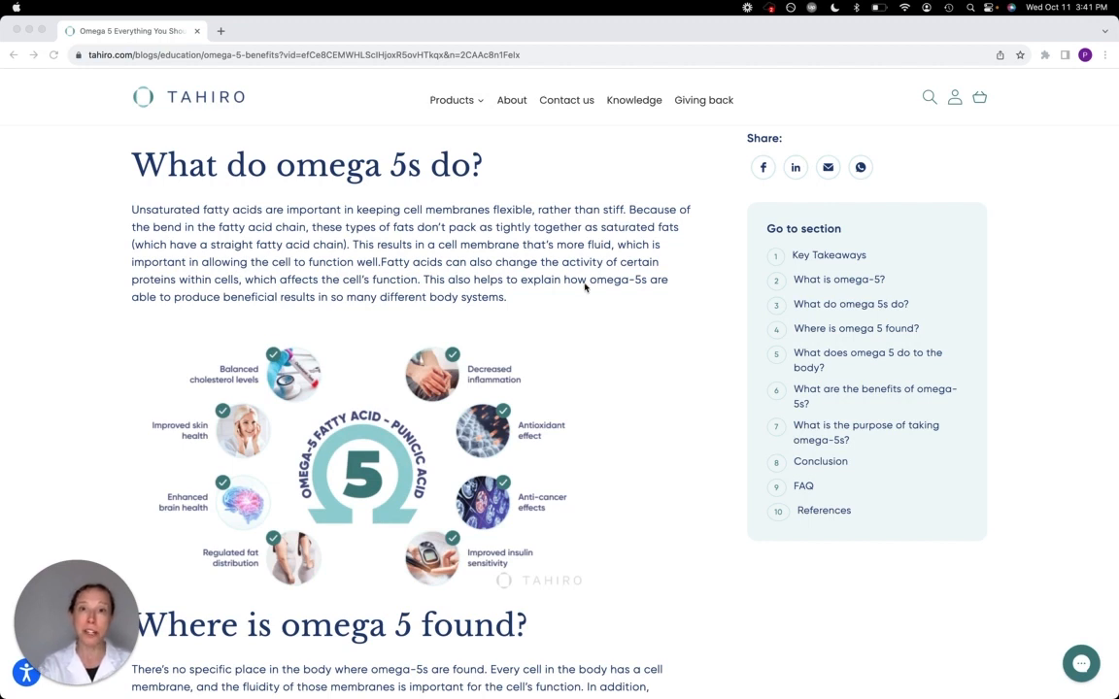
{"action": "mouse_move", "coordinate": [596, 311]}
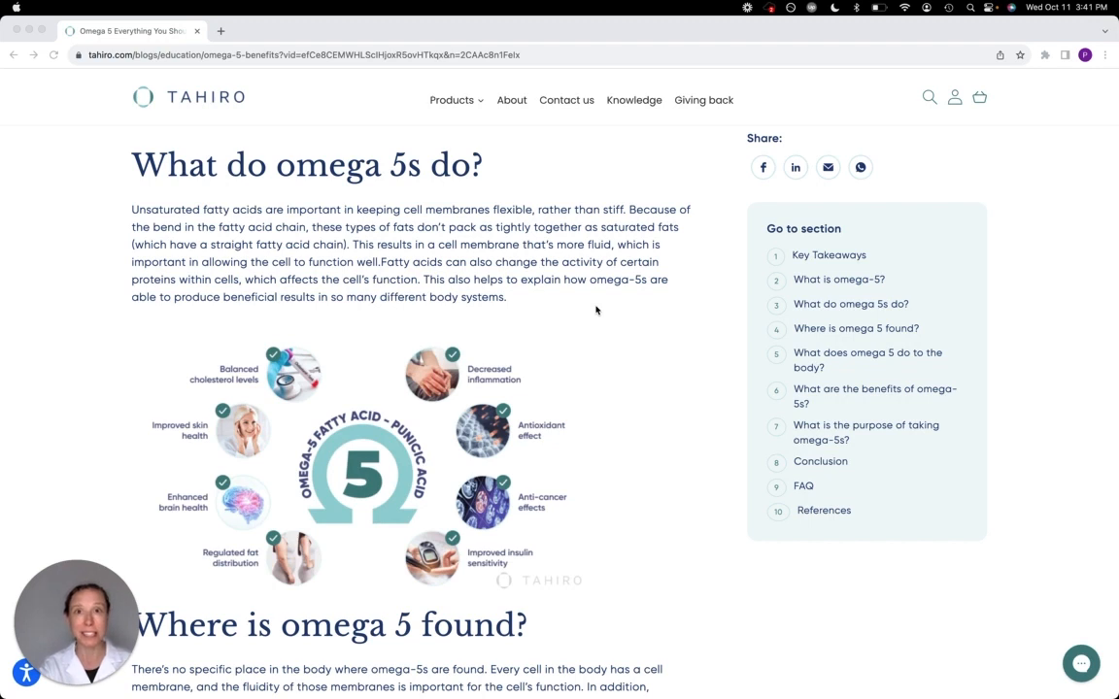
{"action": "mouse_move", "coordinate": [608, 314]}
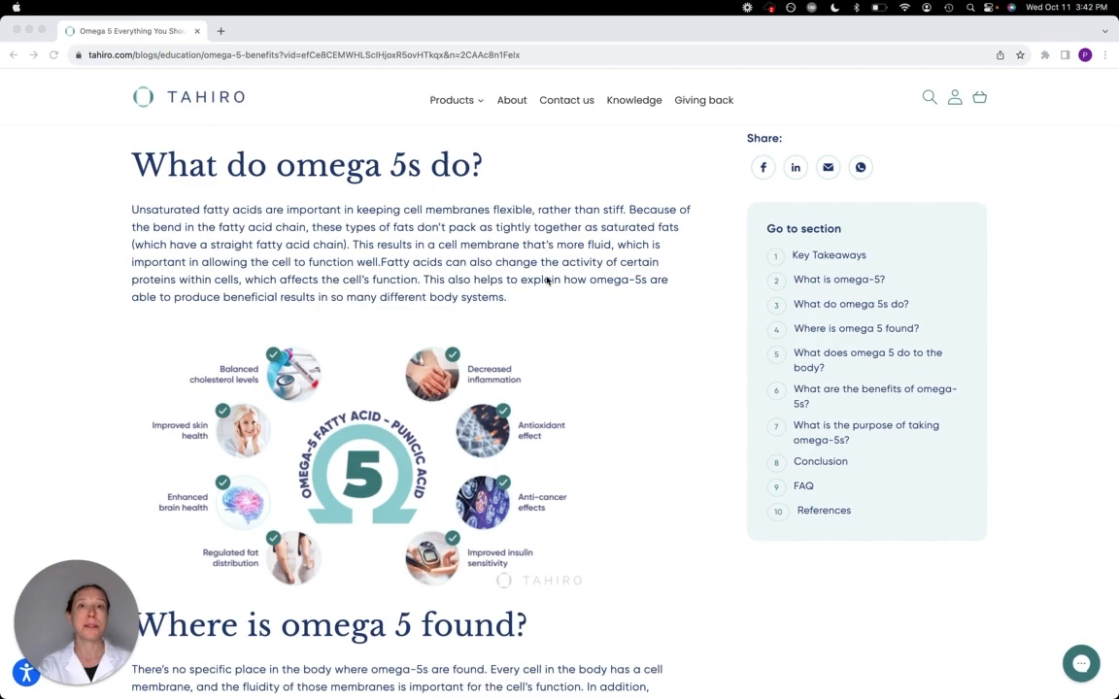
{"action": "mouse_move", "coordinate": [660, 364]}
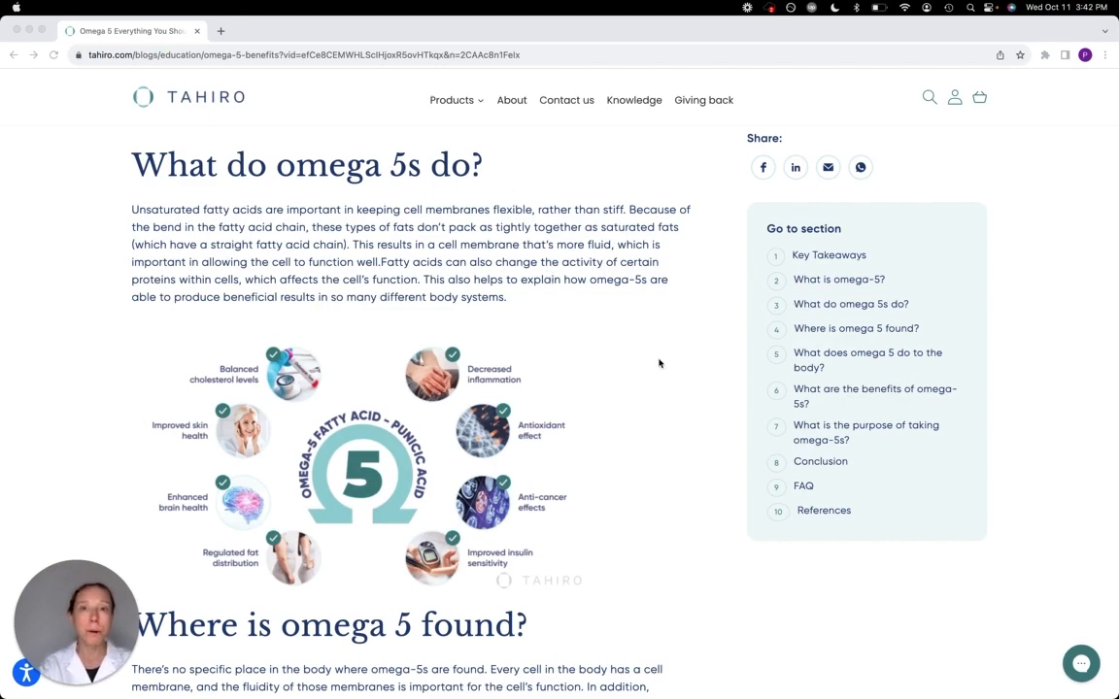
{"action": "scroll", "scroll_direction": "down", "scroll_amount": 3}
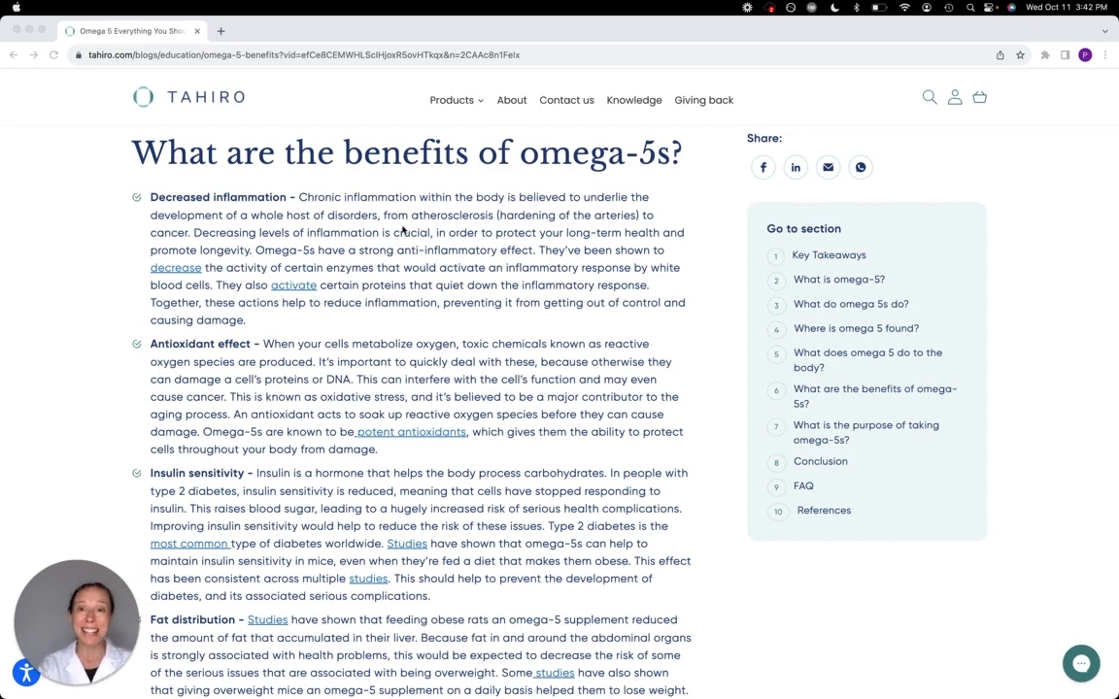
{"action": "mouse_move", "coordinate": [494, 257]}
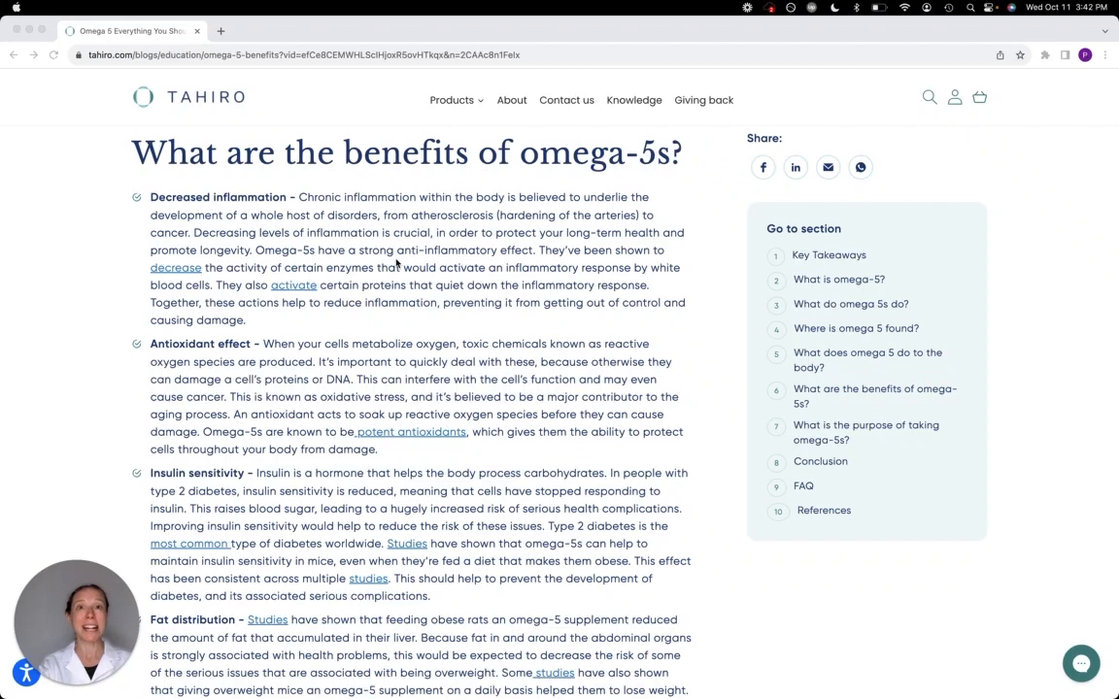
{"action": "mouse_move", "coordinate": [397, 252]}
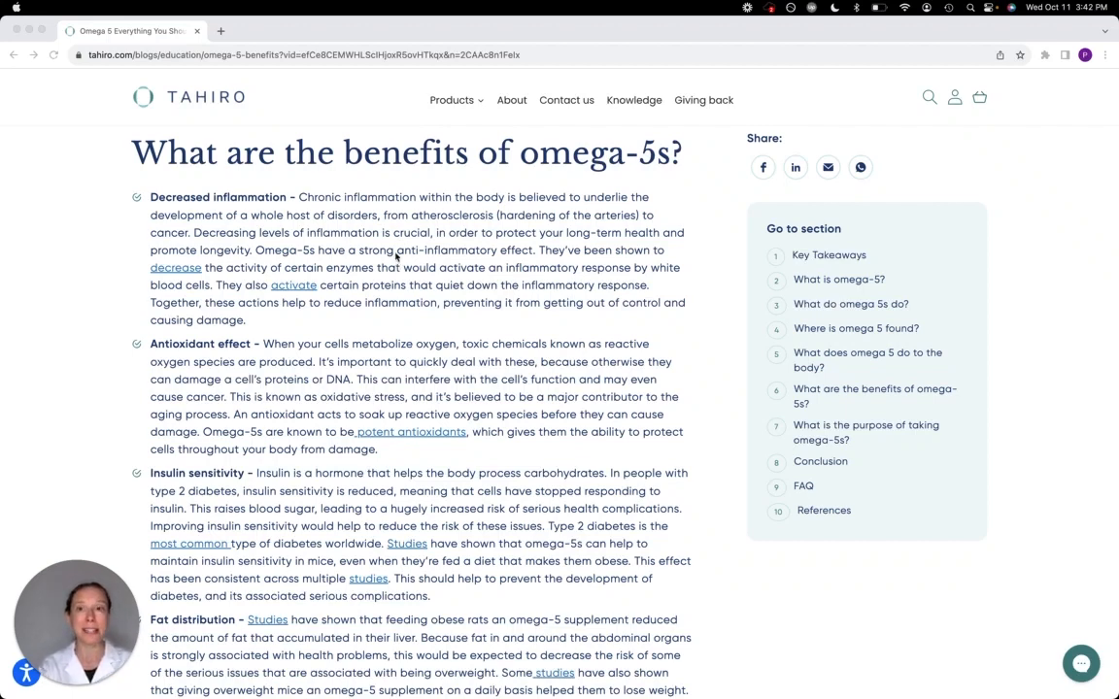
{"action": "mouse_move", "coordinate": [478, 311]}
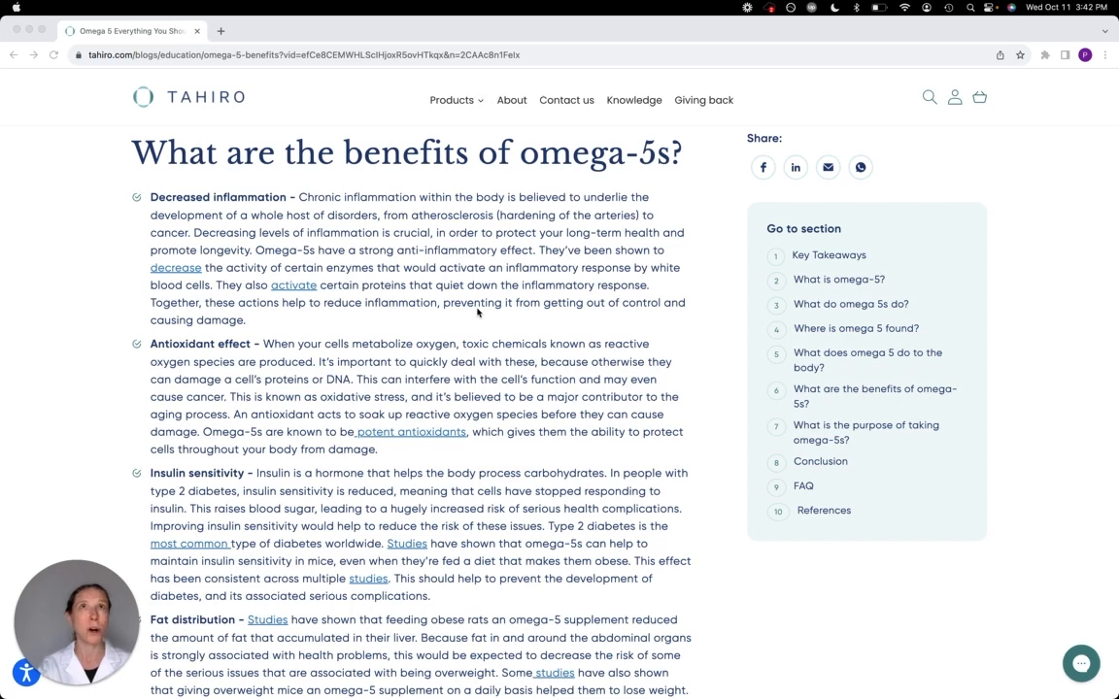
{"action": "scroll", "scroll_direction": "down", "scroll_amount": 3}
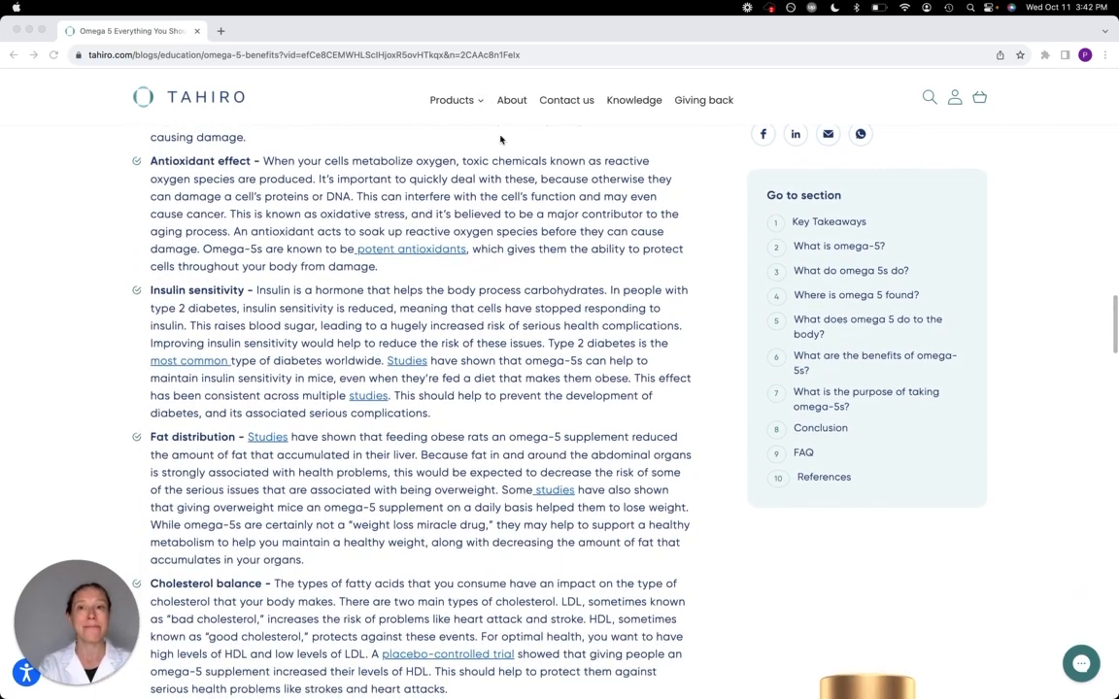
{"action": "mouse_move", "coordinate": [470, 179]}
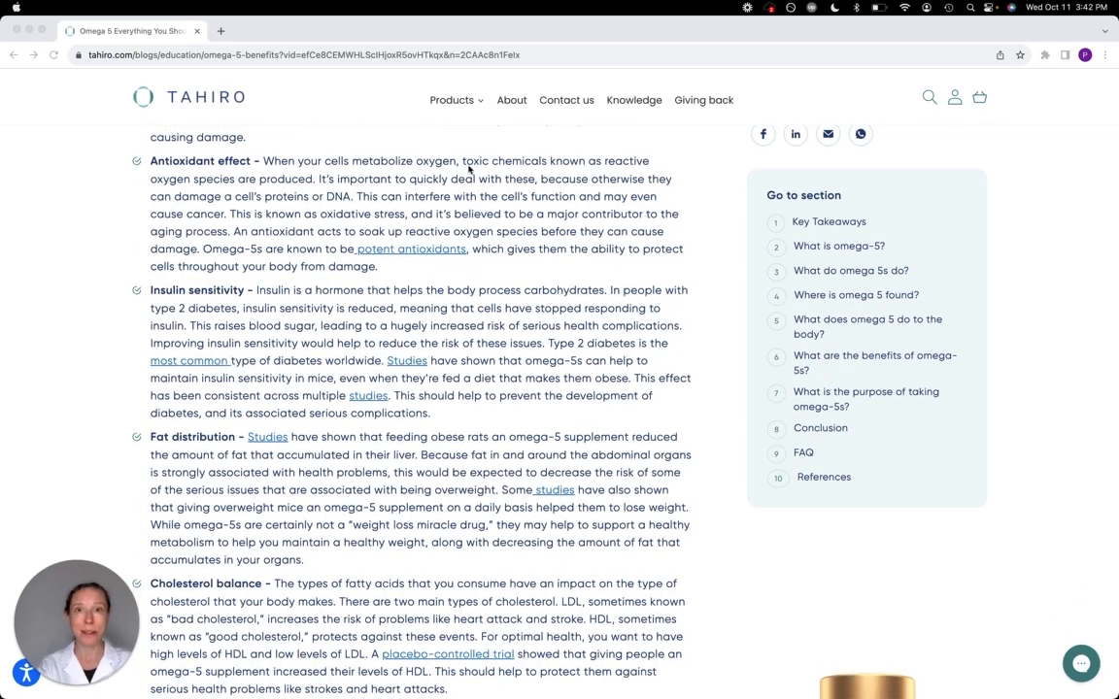
{"action": "mouse_move", "coordinate": [392, 128]}
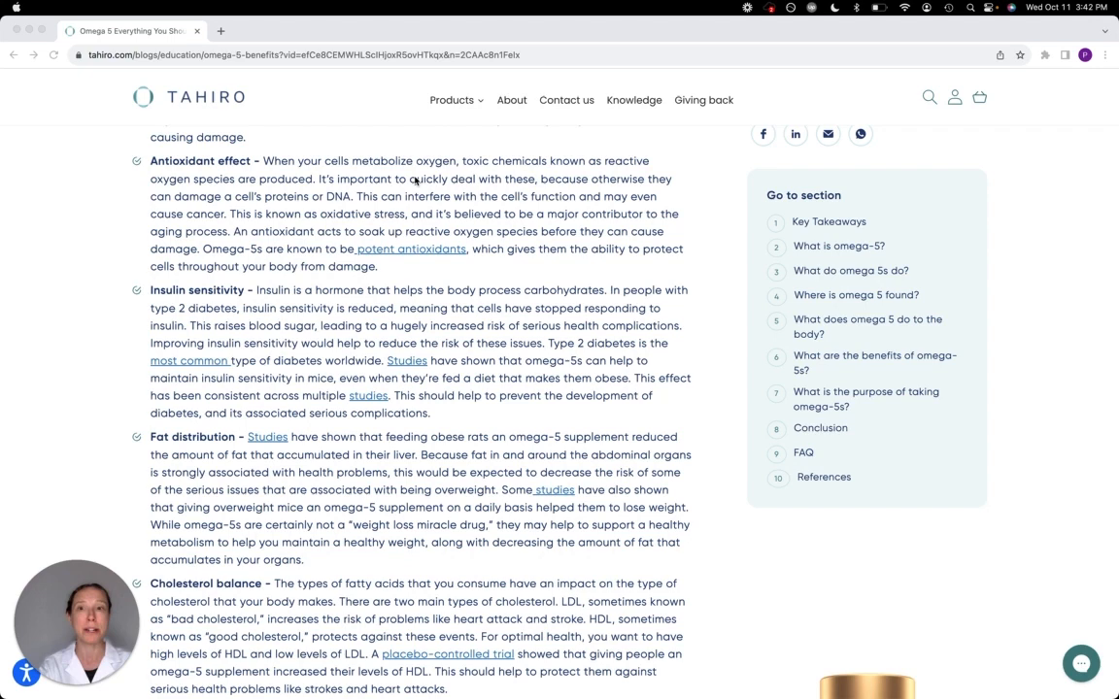
{"action": "scroll", "scroll_direction": "down", "scroll_amount": 3}
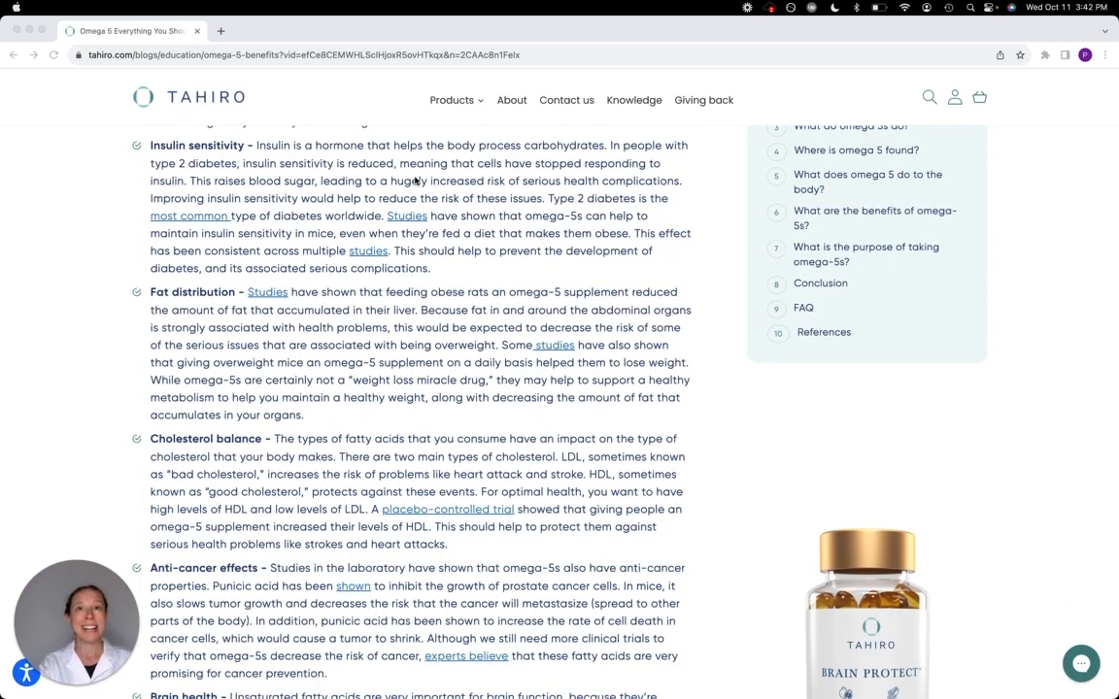
{"action": "mouse_move", "coordinate": [525, 185]}
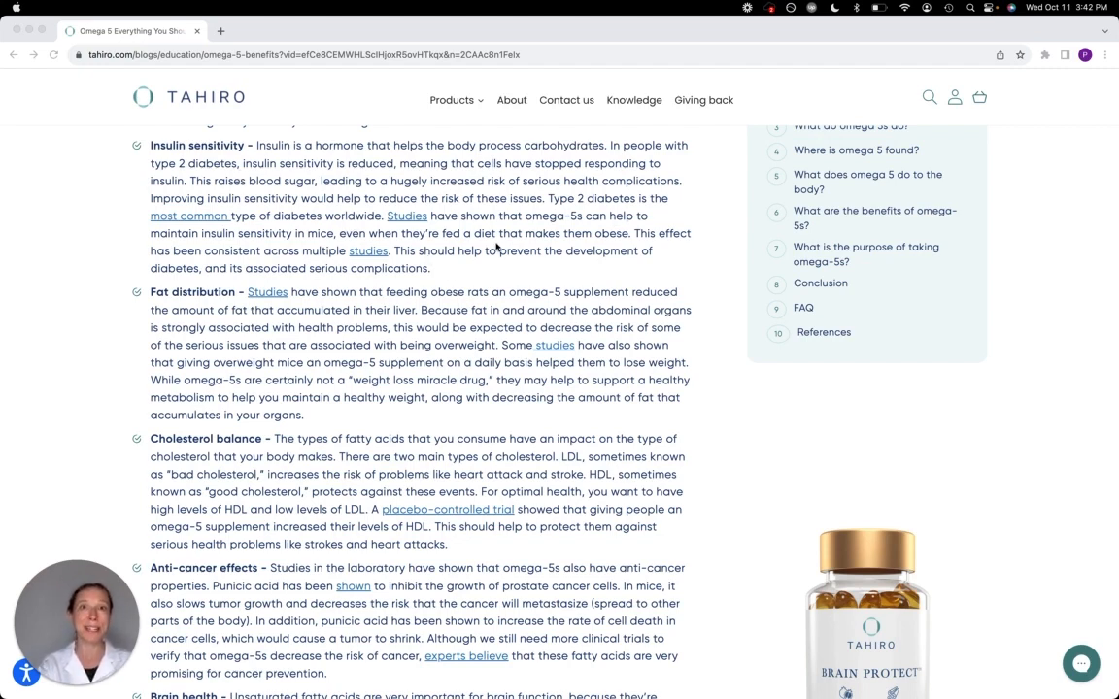
{"action": "mouse_move", "coordinate": [575, 229]}
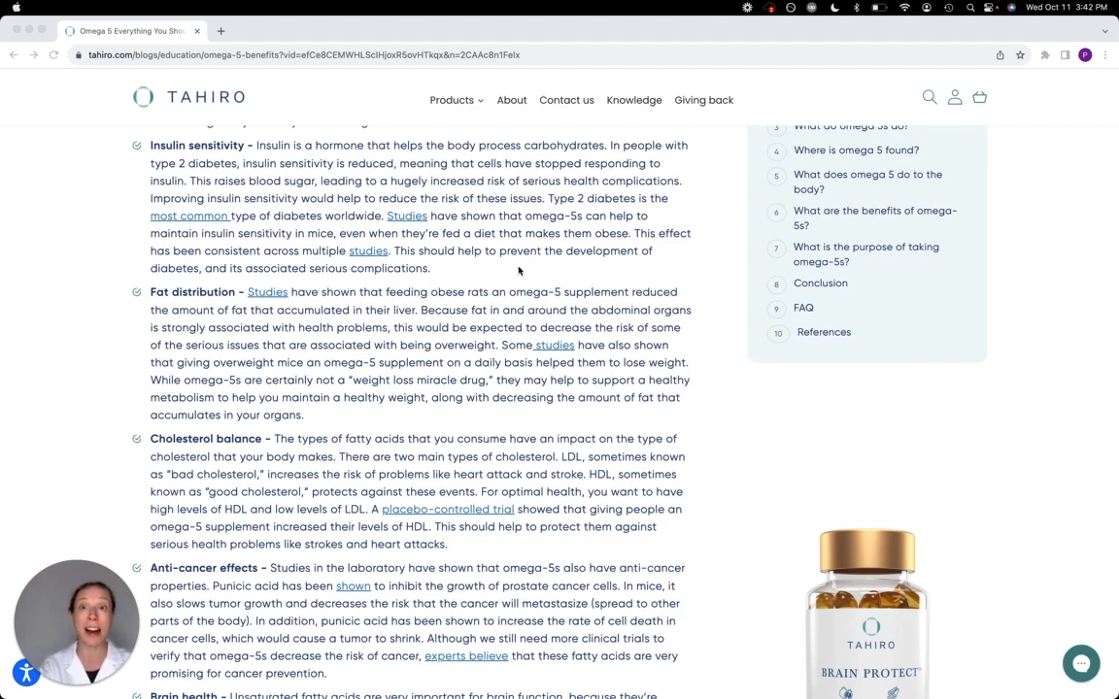
{"action": "scroll", "scroll_direction": "down", "scroll_amount": 3}
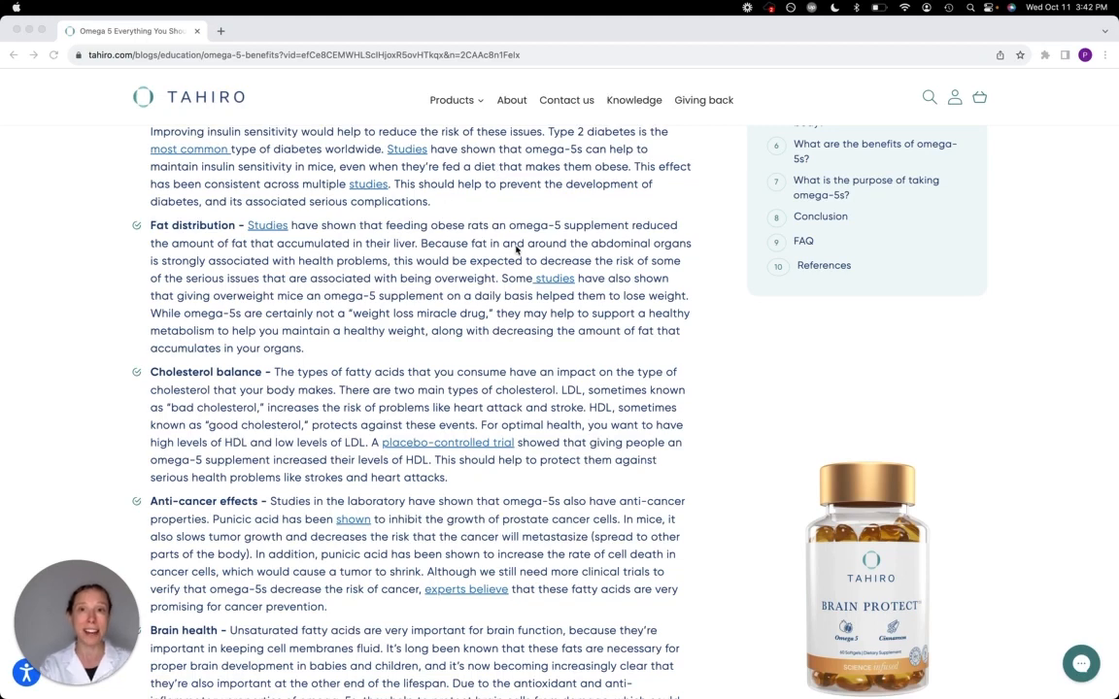
{"action": "scroll", "scroll_direction": "down", "scroll_amount": 3}
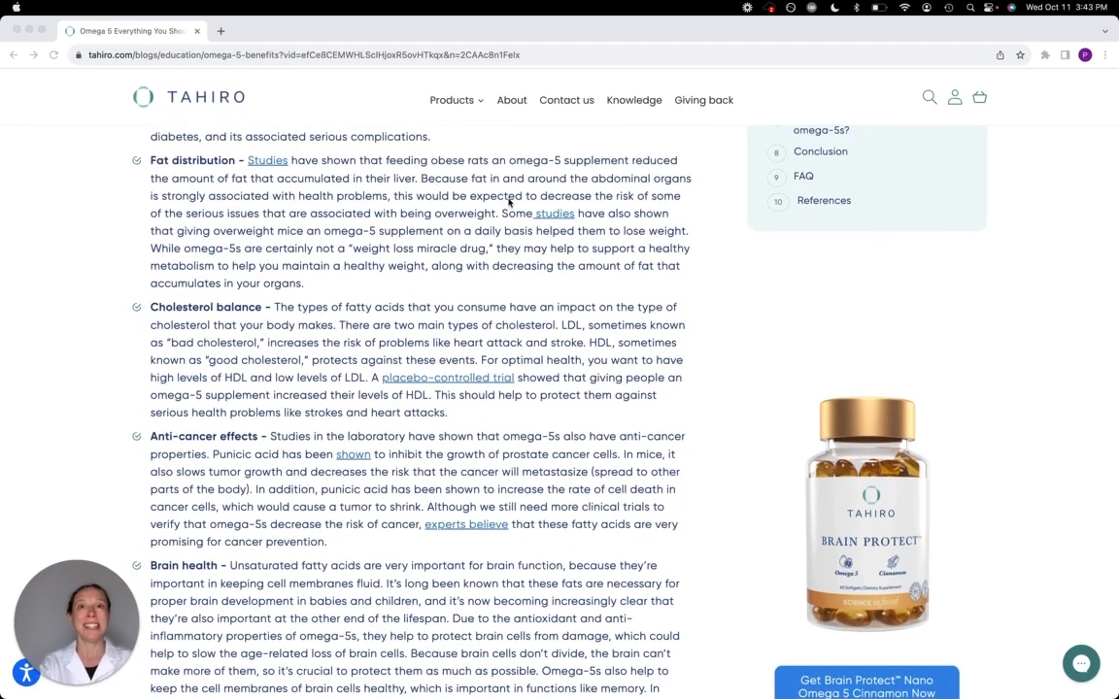
{"action": "mouse_move", "coordinate": [447, 192]}
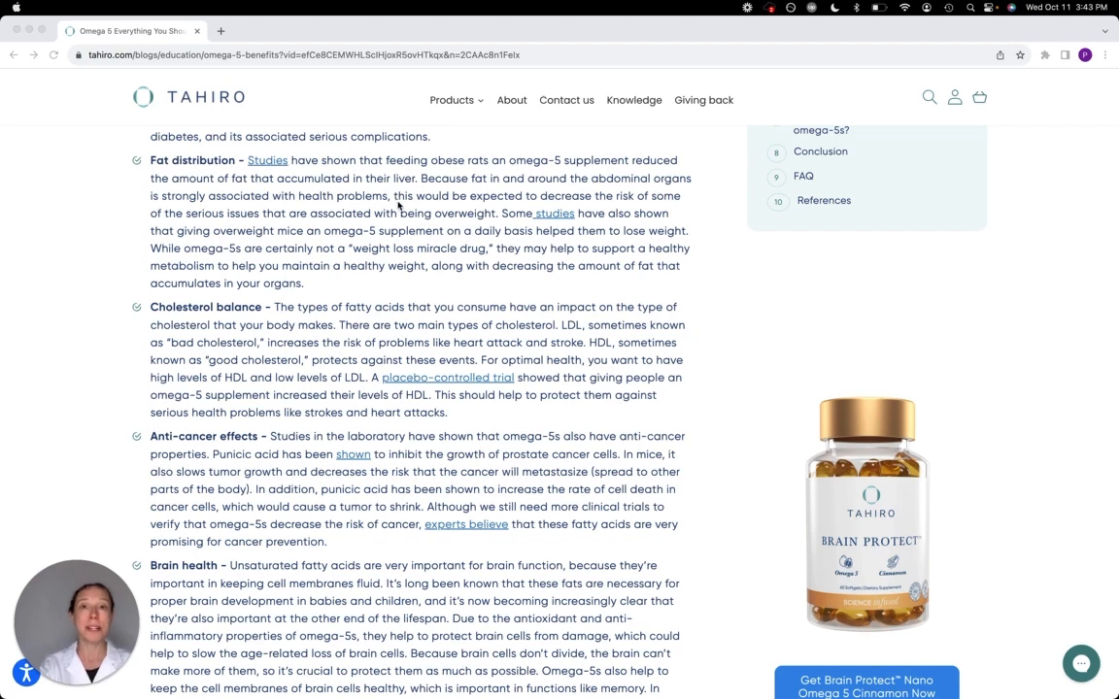
{"action": "mouse_move", "coordinate": [474, 171]}
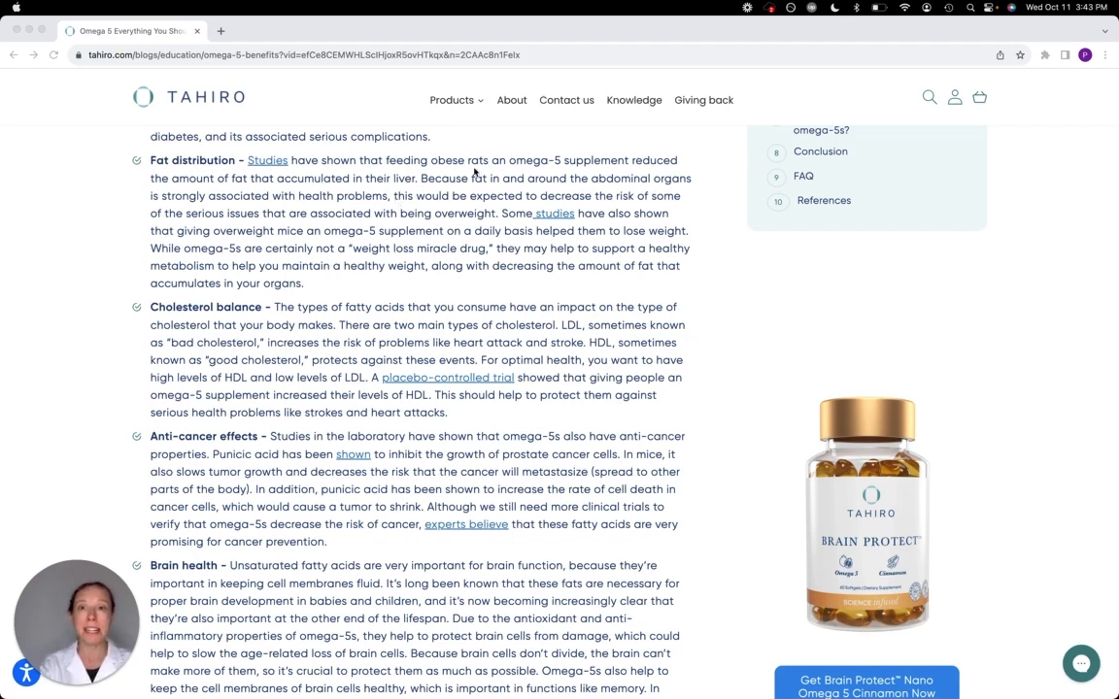
{"action": "mouse_move", "coordinate": [409, 192]}
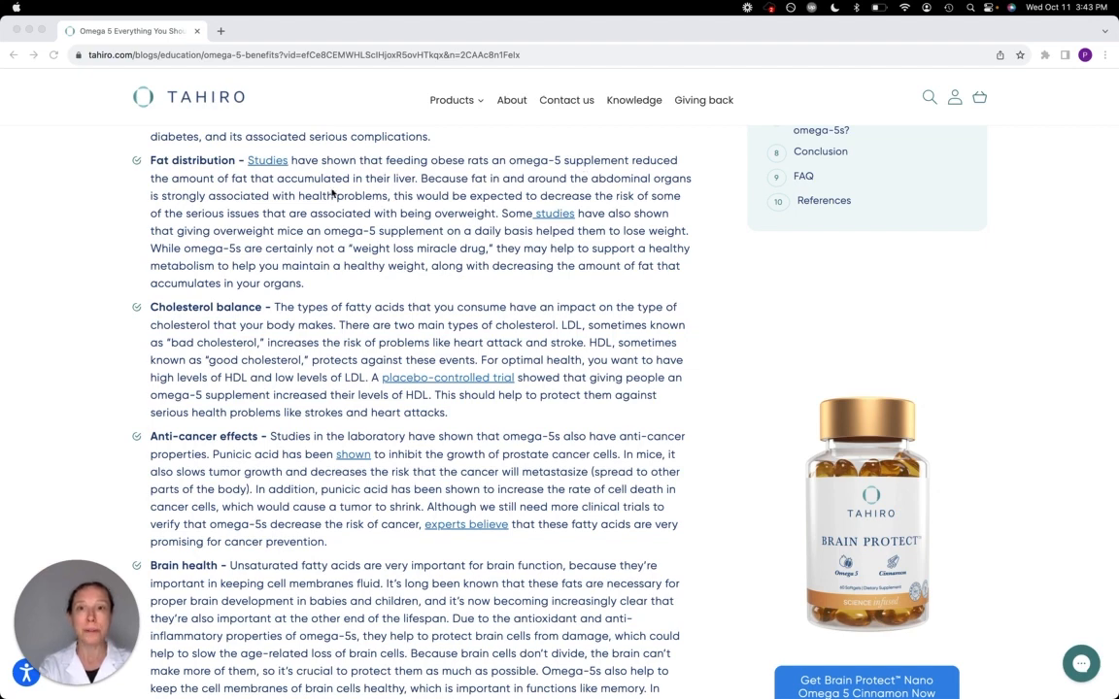
{"action": "mouse_move", "coordinate": [397, 178]}
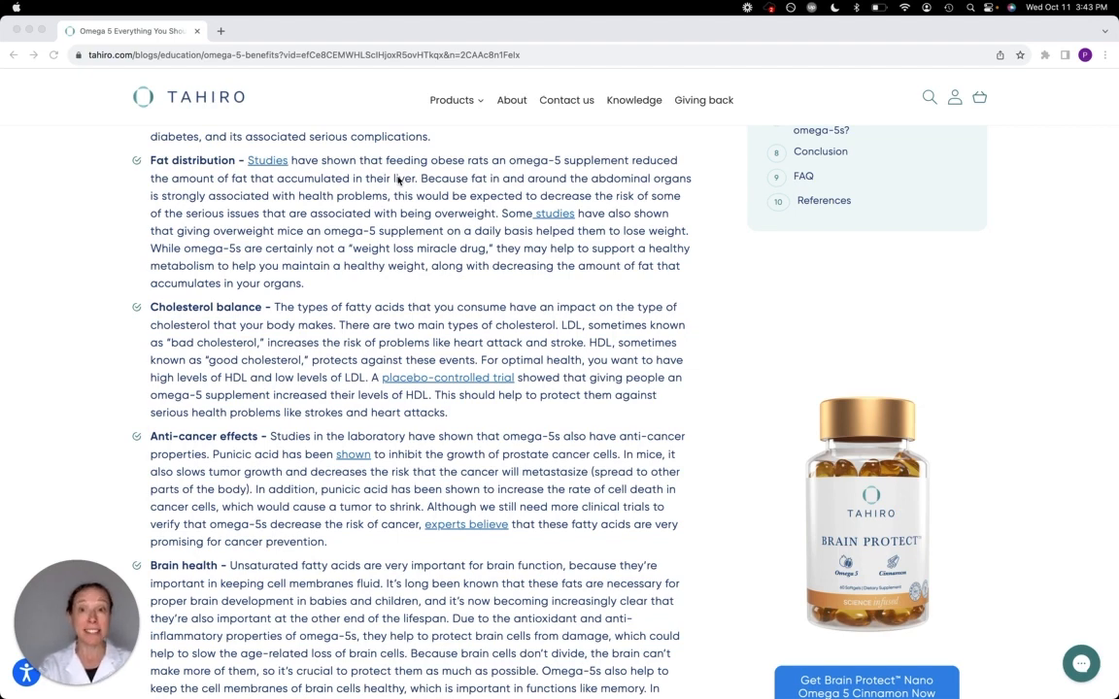
{"action": "mouse_move", "coordinate": [453, 288]}
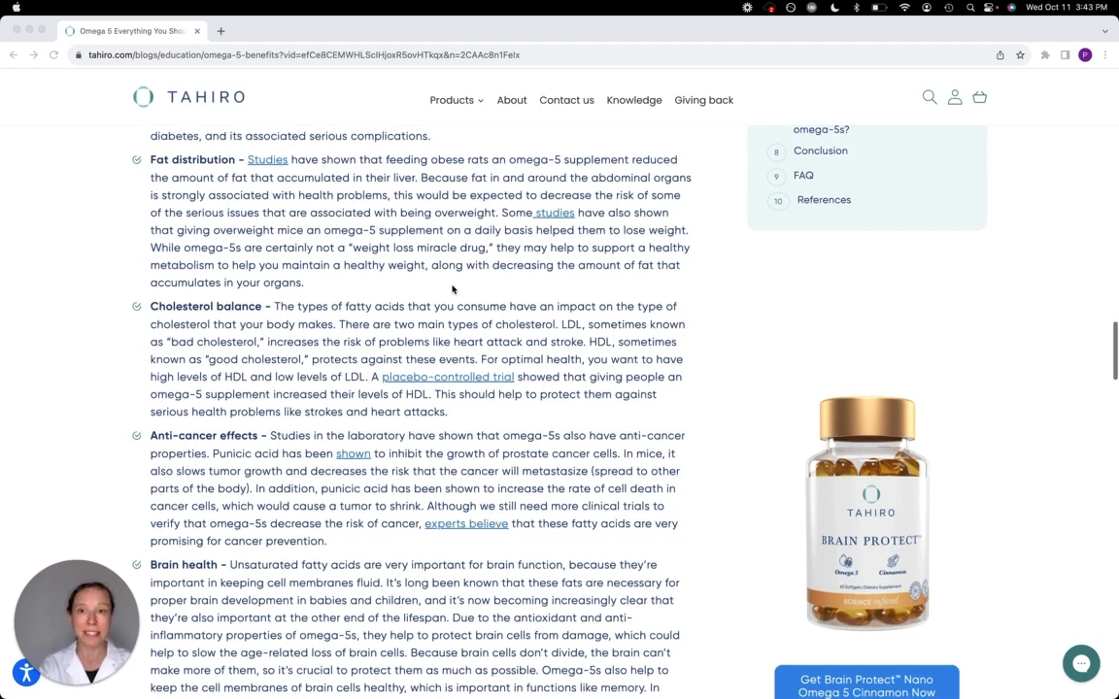
{"action": "scroll", "scroll_direction": "down", "scroll_amount": 3}
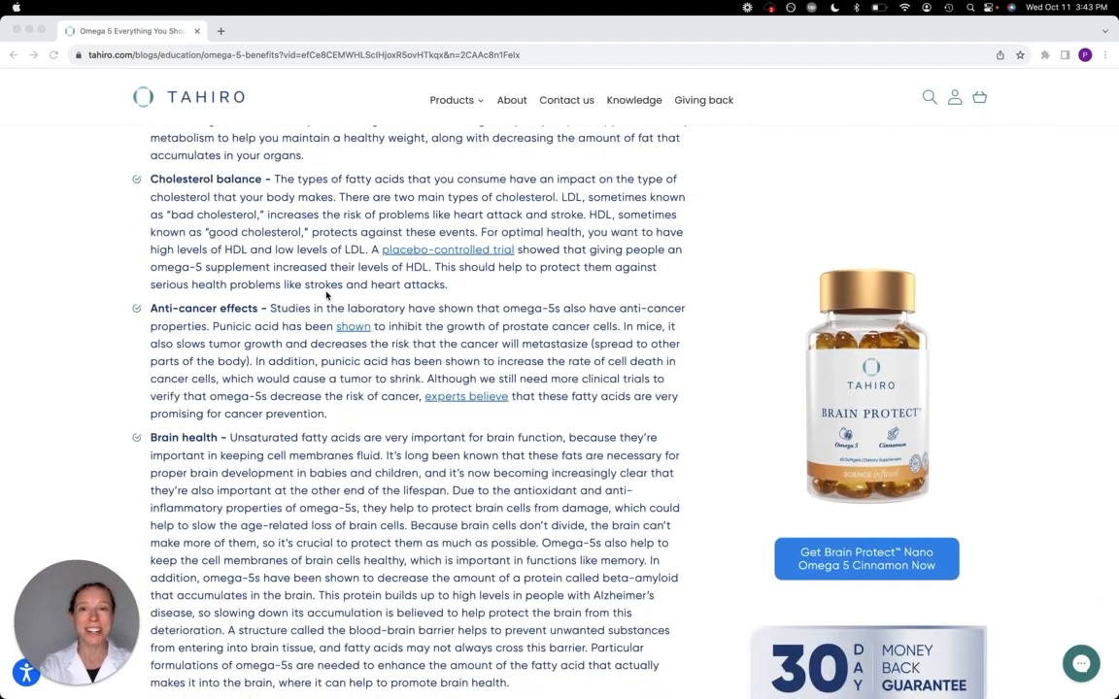
{"action": "mouse_move", "coordinate": [428, 285]}
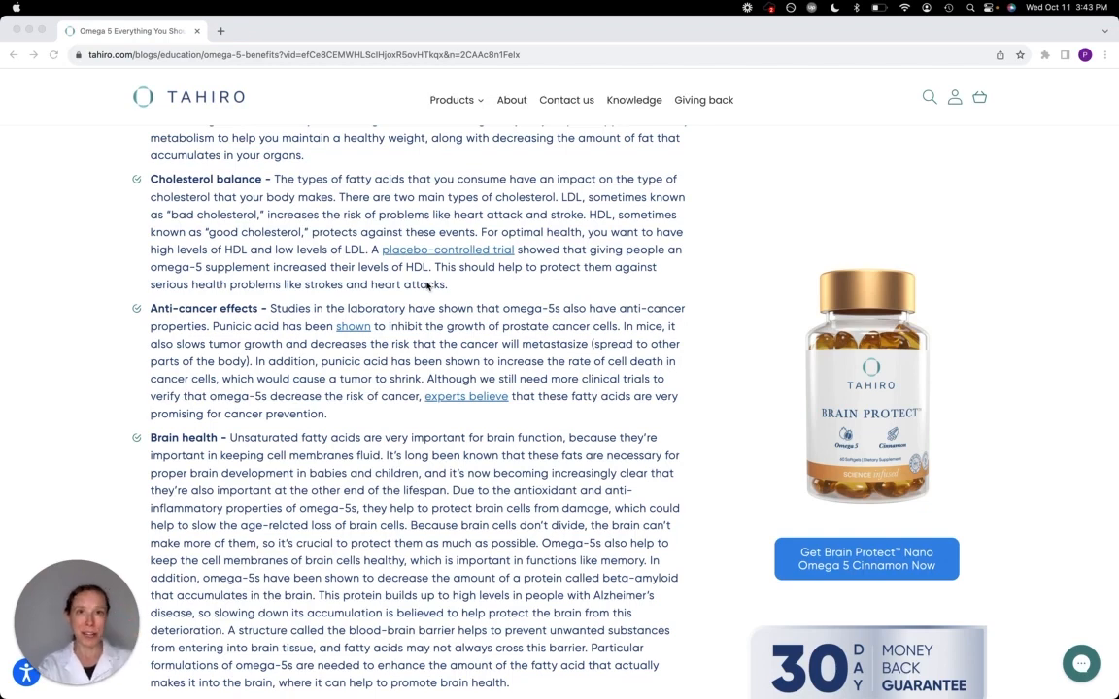
{"action": "scroll", "scroll_direction": "down", "scroll_amount": 3}
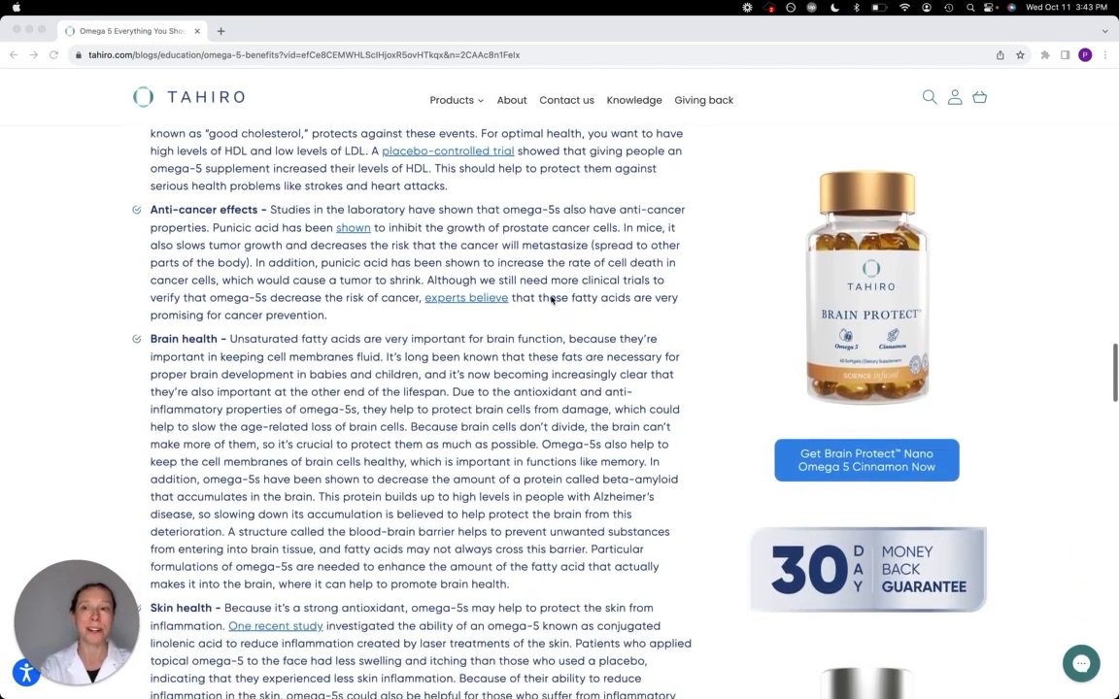
{"action": "scroll", "scroll_direction": "down", "scroll_amount": 3}
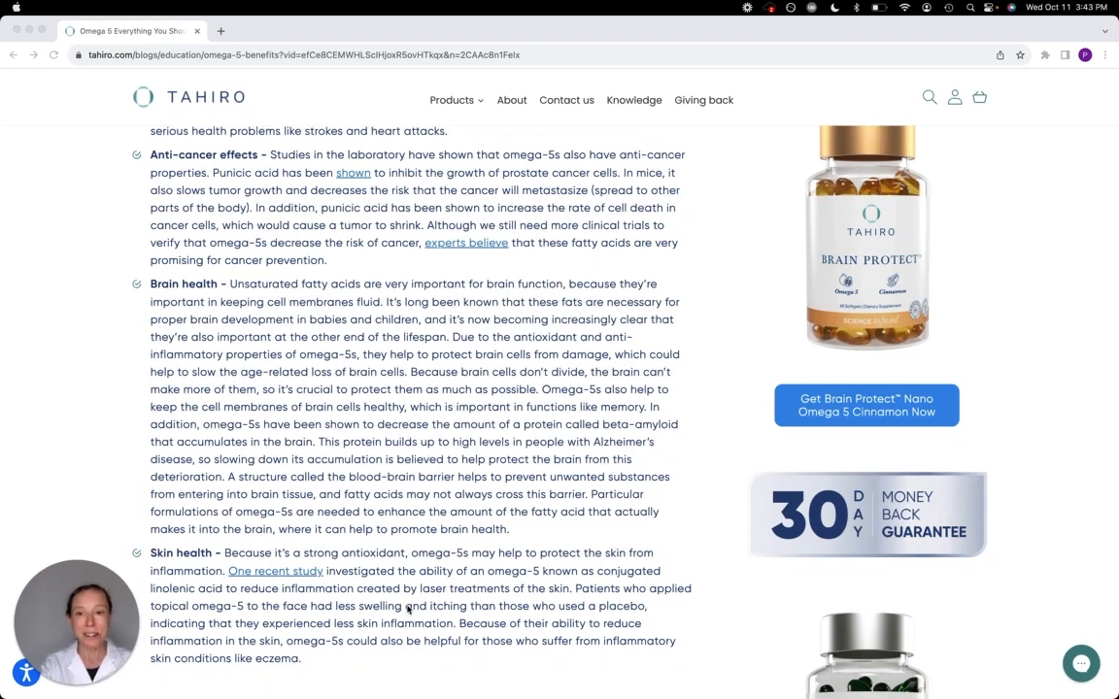
{"action": "mouse_move", "coordinate": [430, 643]}
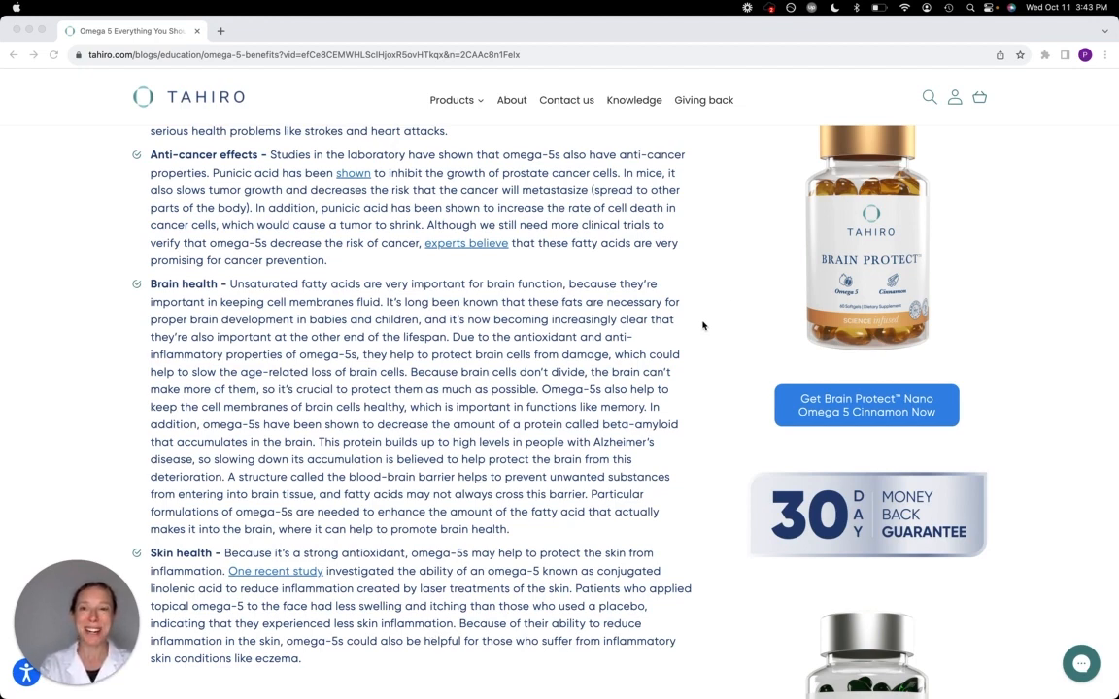
{"action": "mouse_move", "coordinate": [674, 338]}
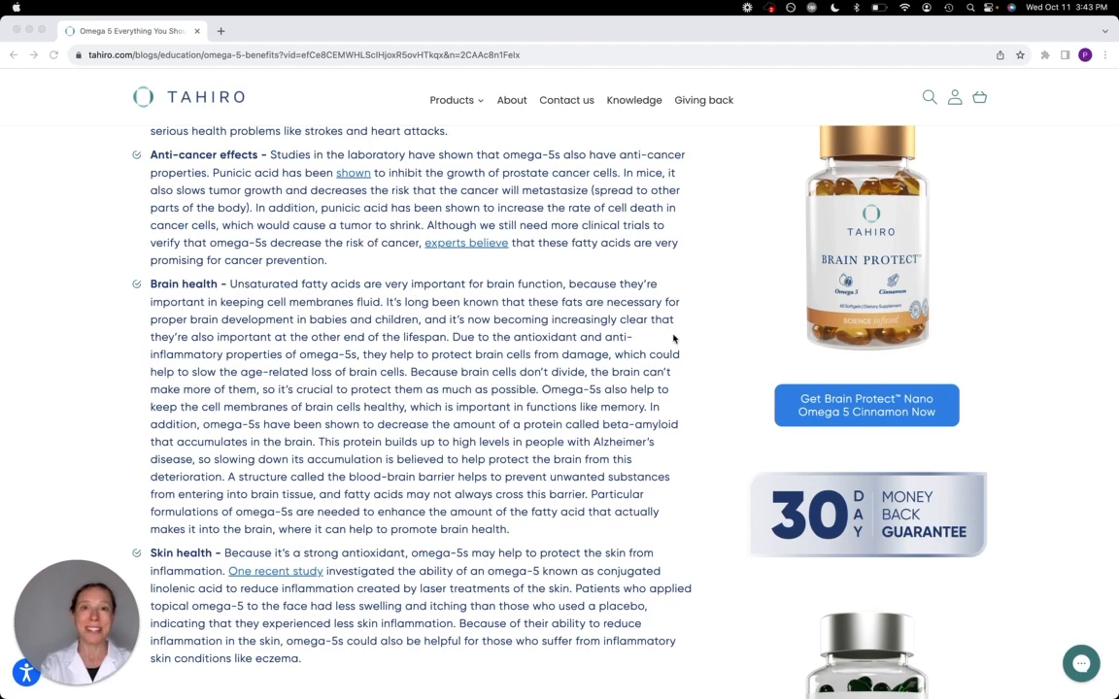
{"action": "mouse_move", "coordinate": [622, 377]}
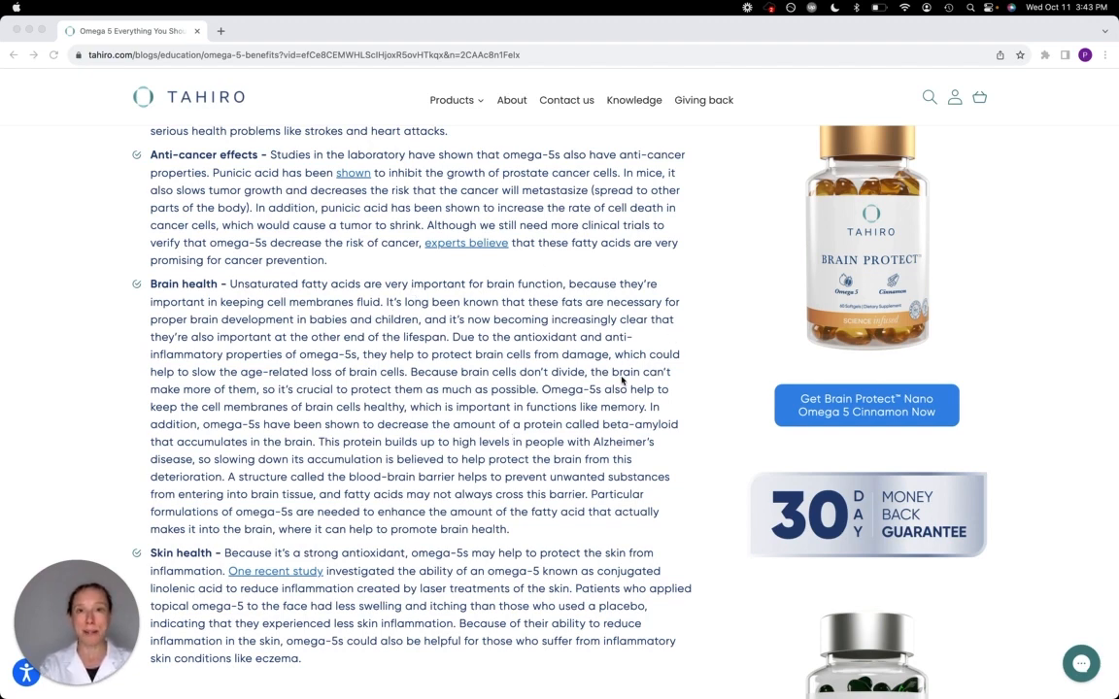
{"action": "mouse_move", "coordinate": [651, 339]}
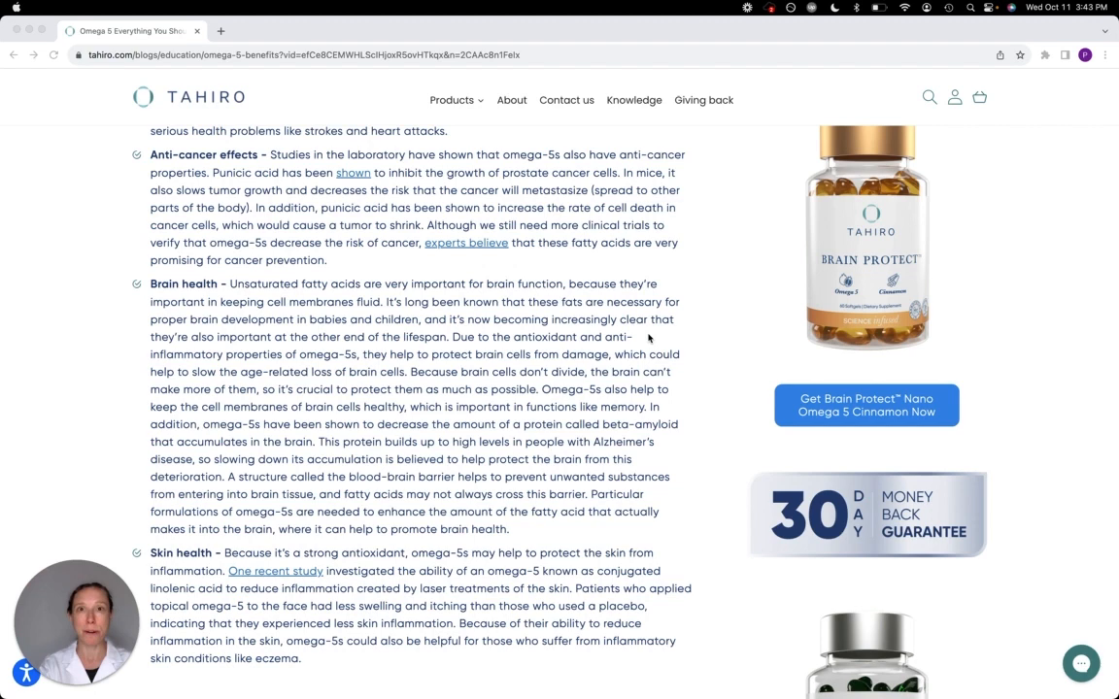
{"action": "mouse_move", "coordinate": [689, 354]}
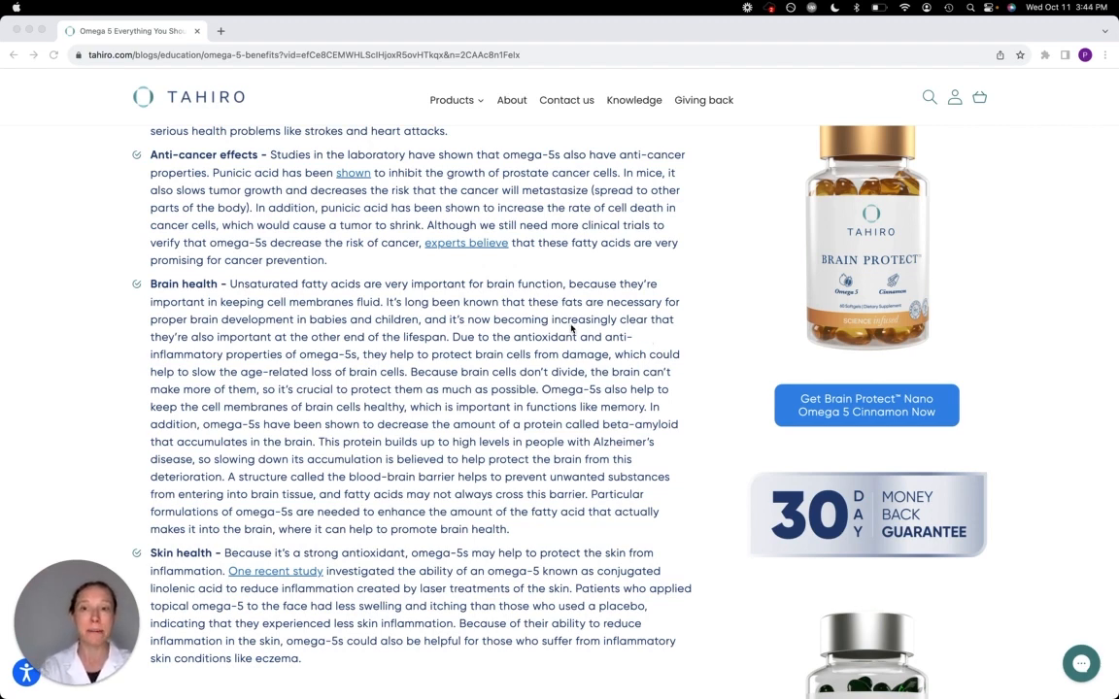
{"action": "mouse_move", "coordinate": [494, 407]}
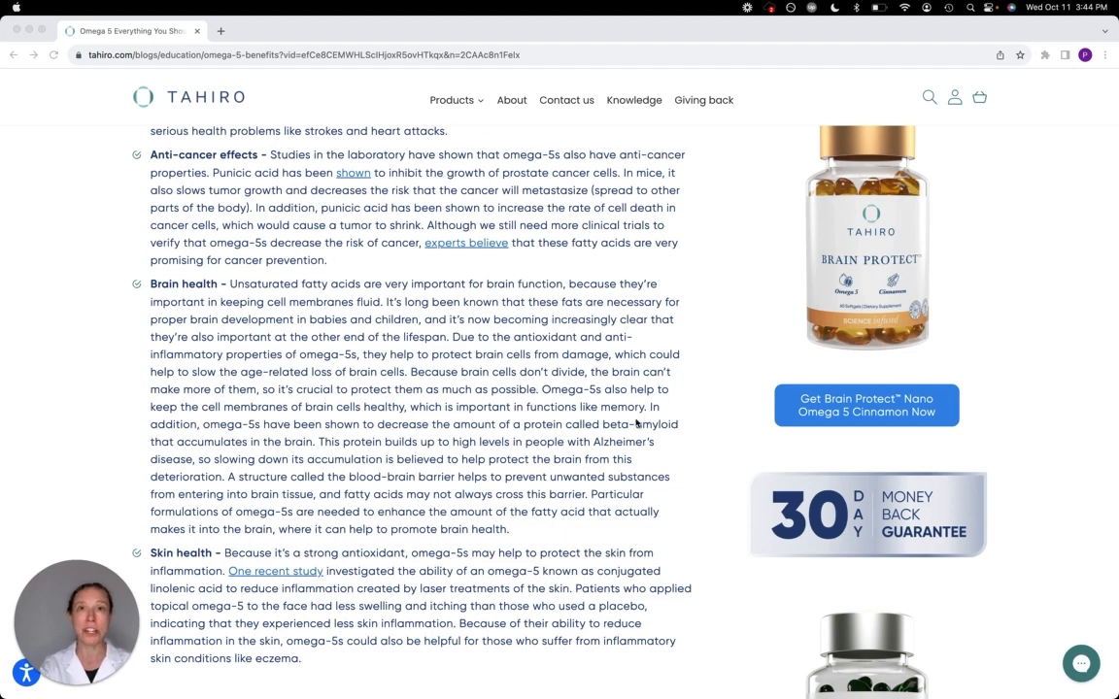
{"action": "mouse_move", "coordinate": [637, 416]}
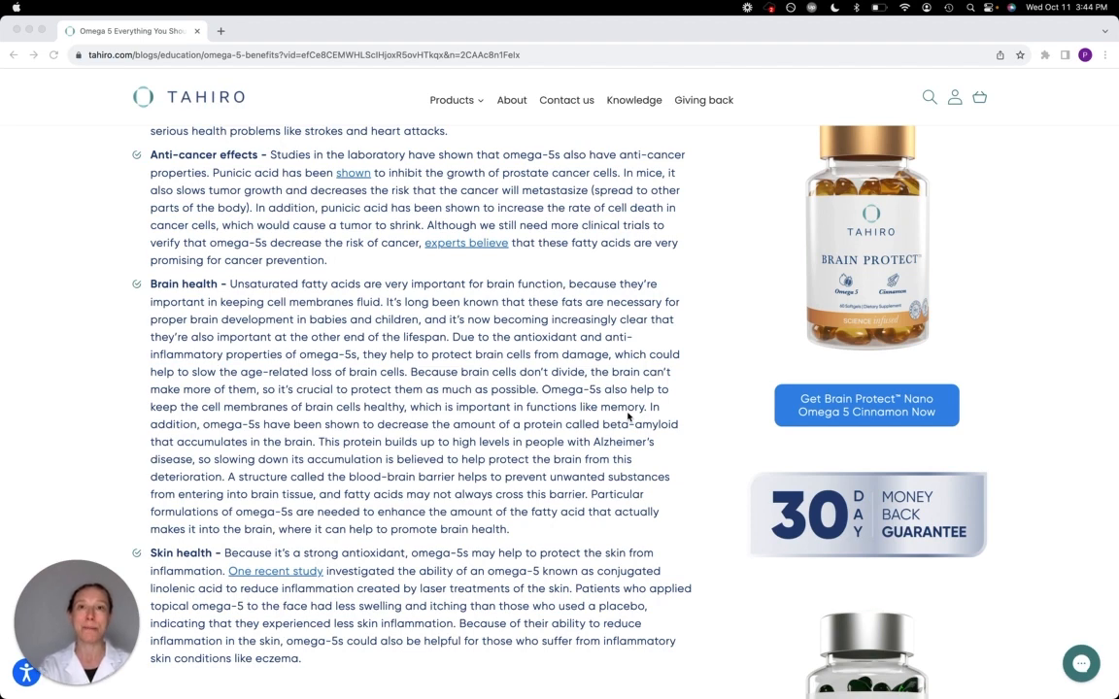
{"action": "mouse_move", "coordinate": [496, 428]}
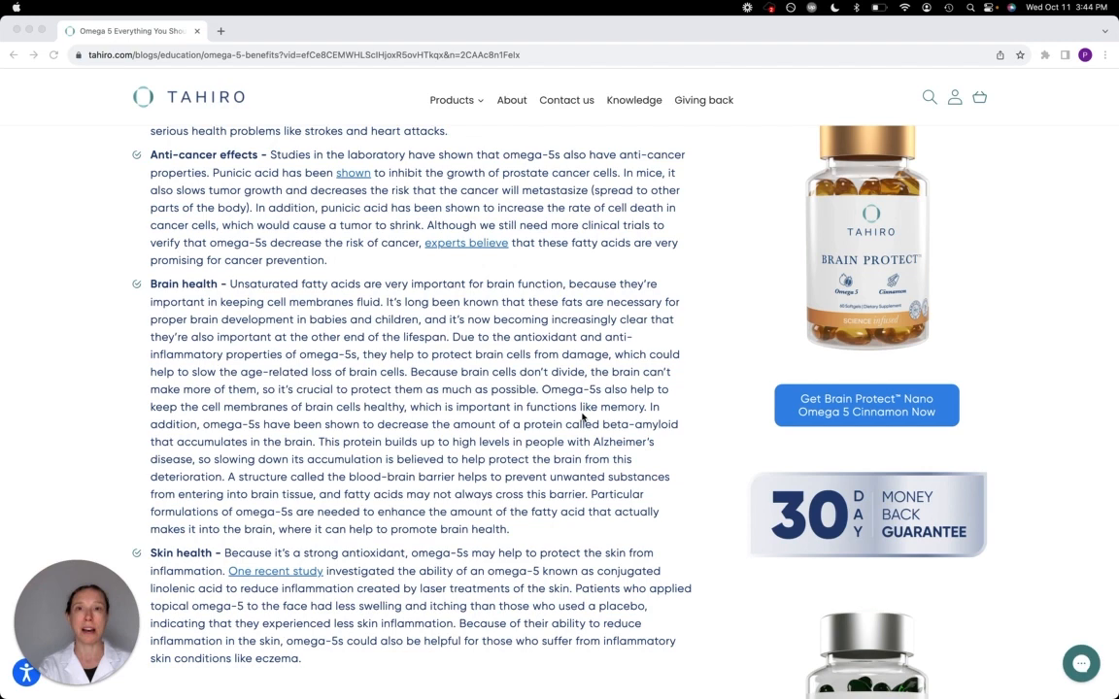
{"action": "mouse_move", "coordinate": [559, 338]}
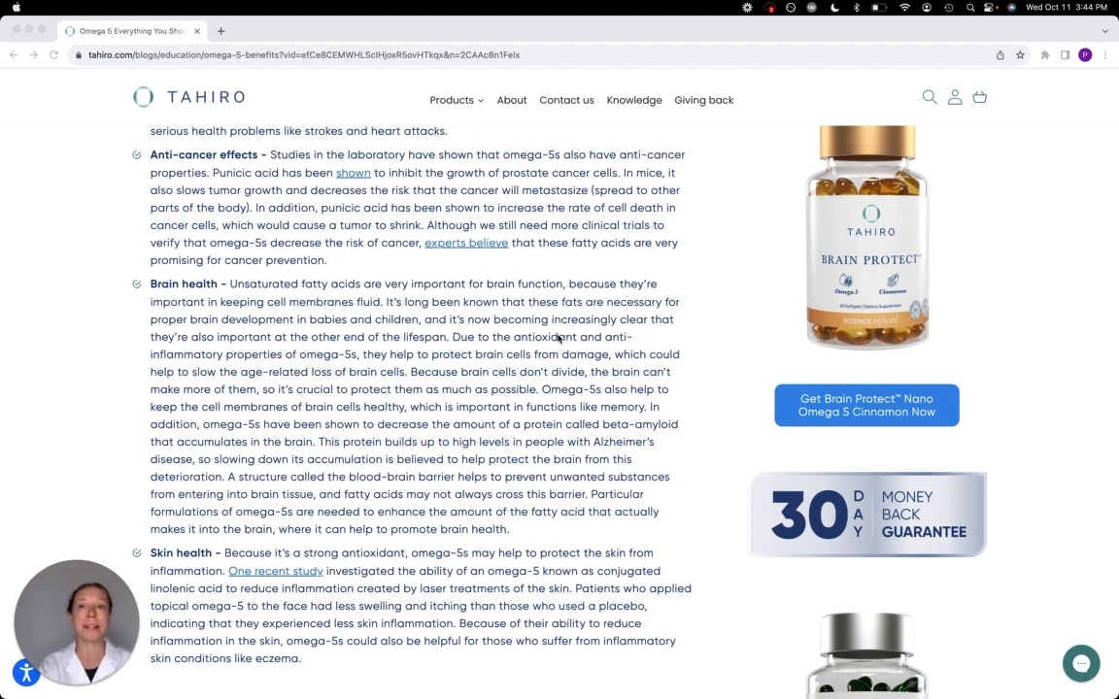
{"action": "mouse_move", "coordinate": [695, 336]}
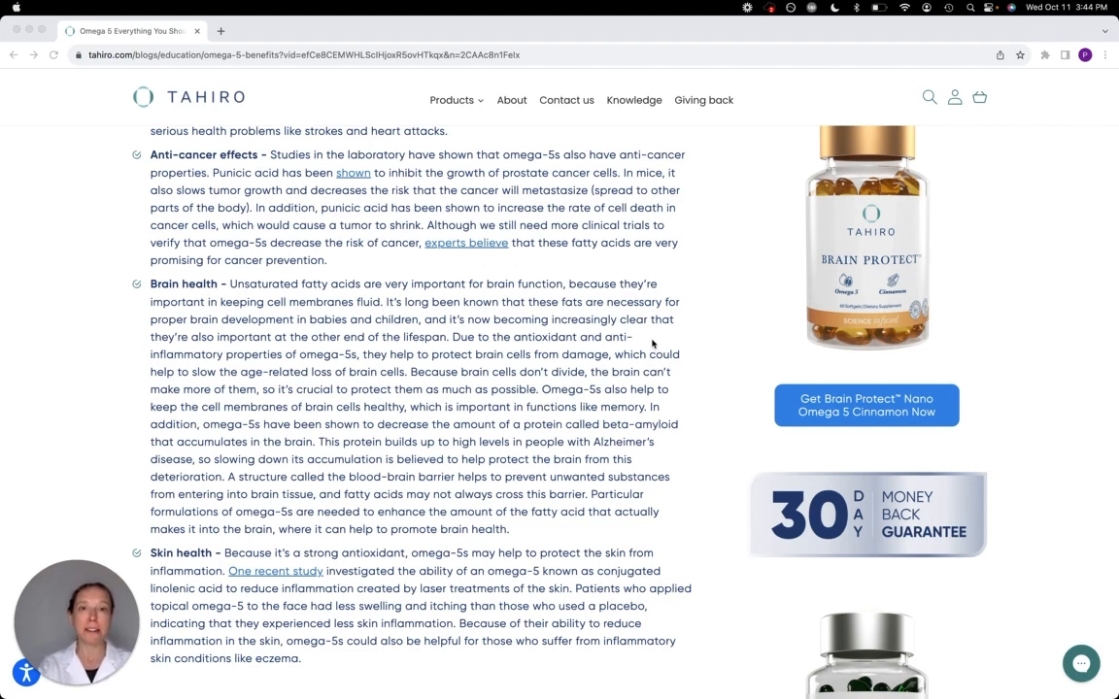
{"action": "mouse_move", "coordinate": [692, 314]}
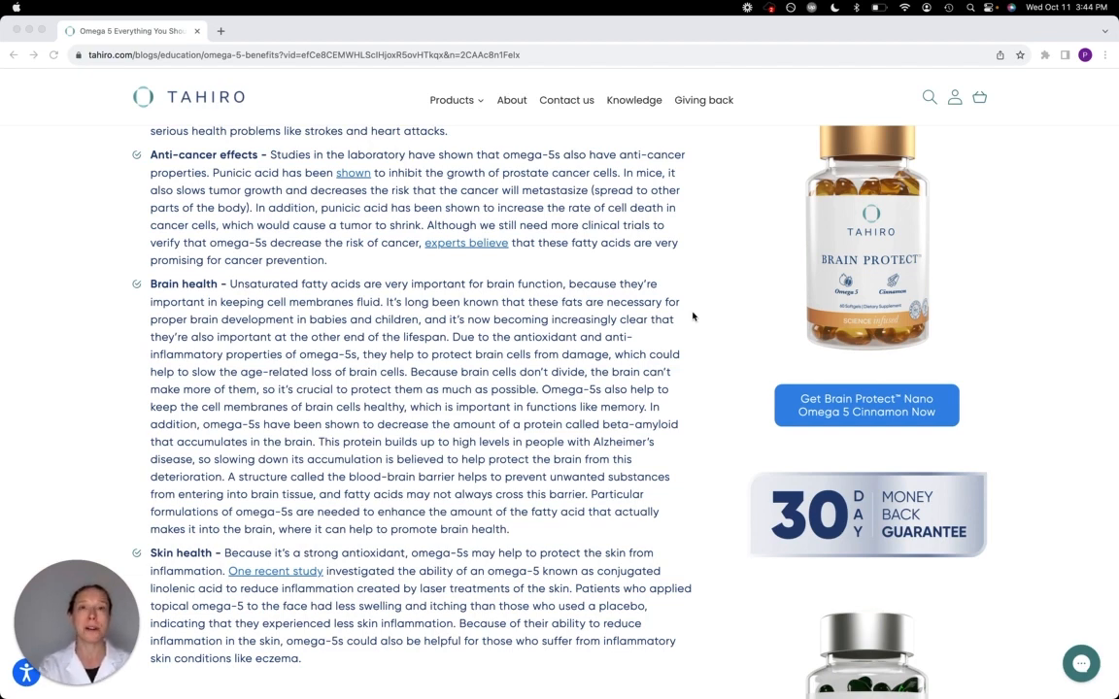
{"action": "mouse_move", "coordinate": [397, 423]}
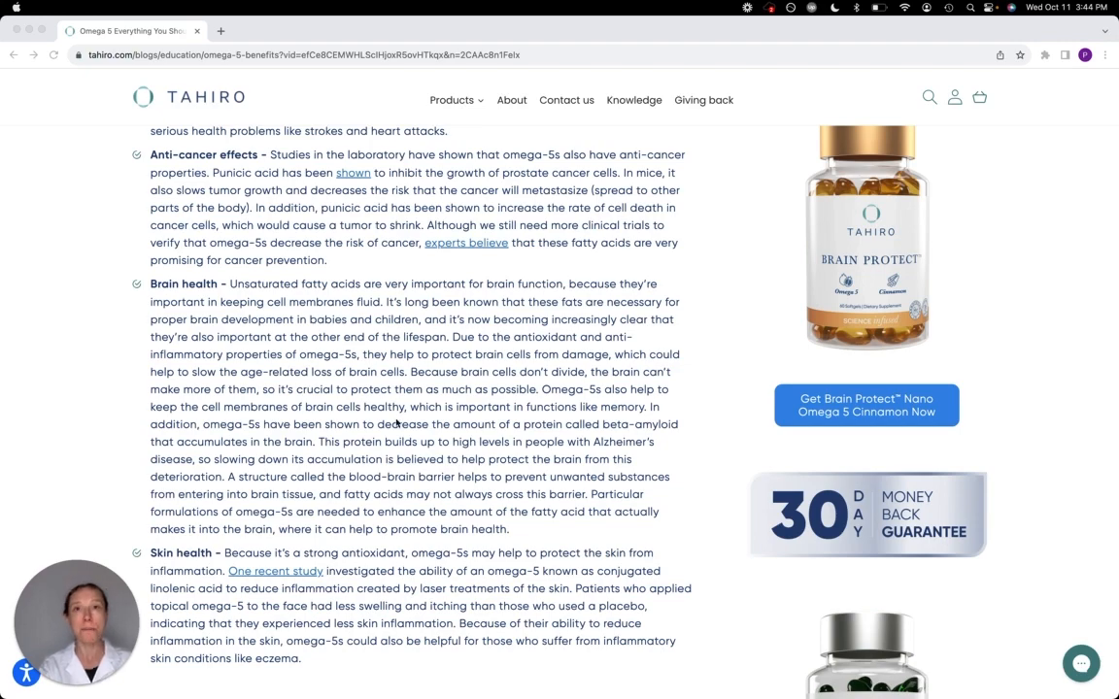
{"action": "scroll", "scroll_direction": "down", "scroll_amount": 3}
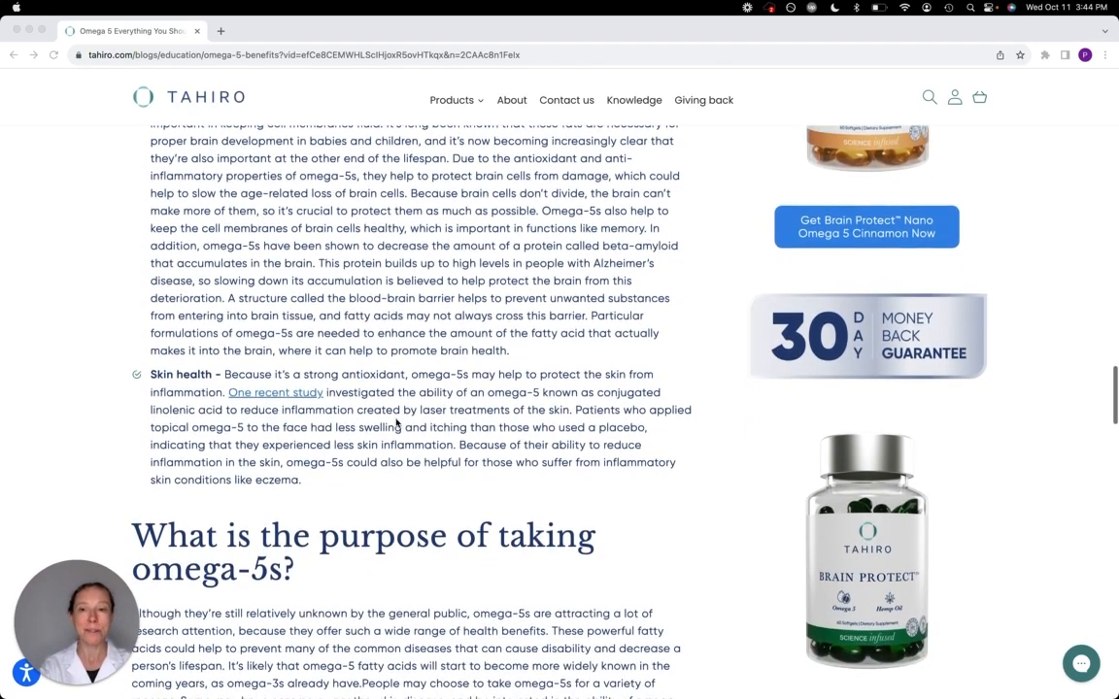
{"action": "scroll", "scroll_direction": "down", "scroll_amount": 3}
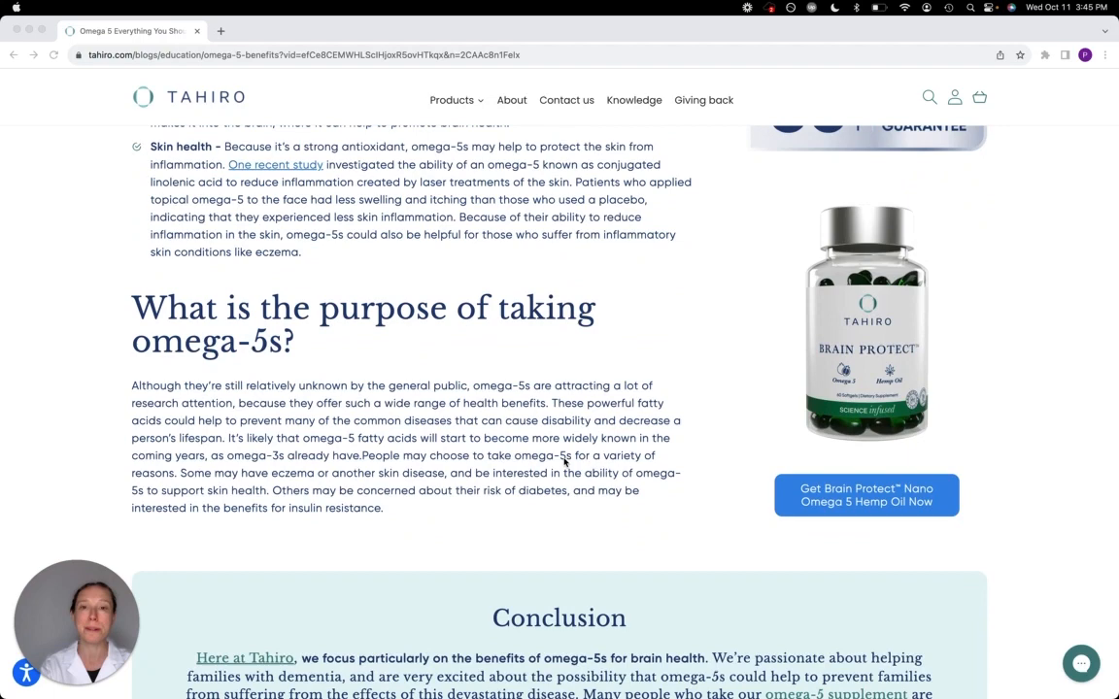
{"action": "scroll", "scroll_direction": "down", "scroll_amount": 3}
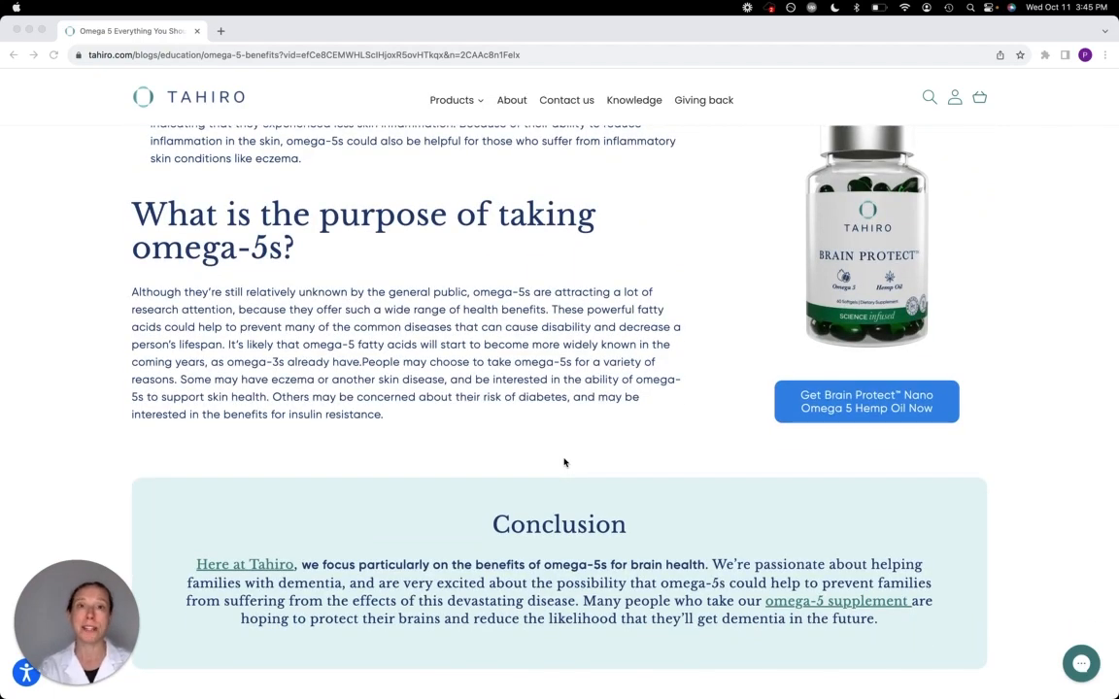